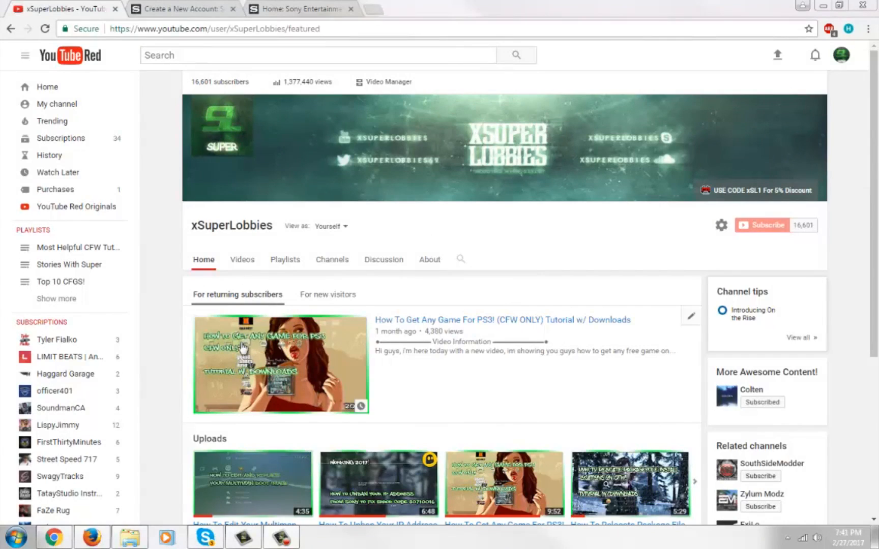
pyautogui.moveTo(346, 112)
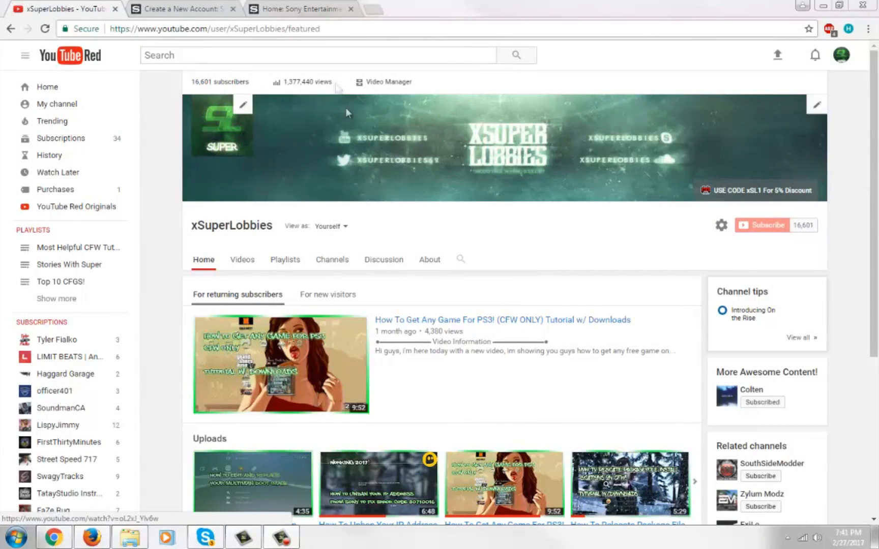
pyautogui.moveTo(179, 6)
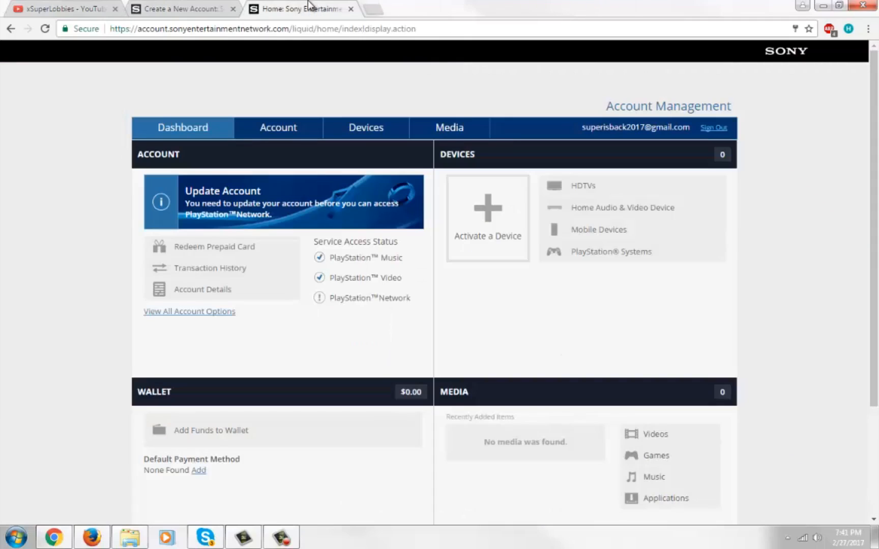
pyautogui.moveTo(278, 106)
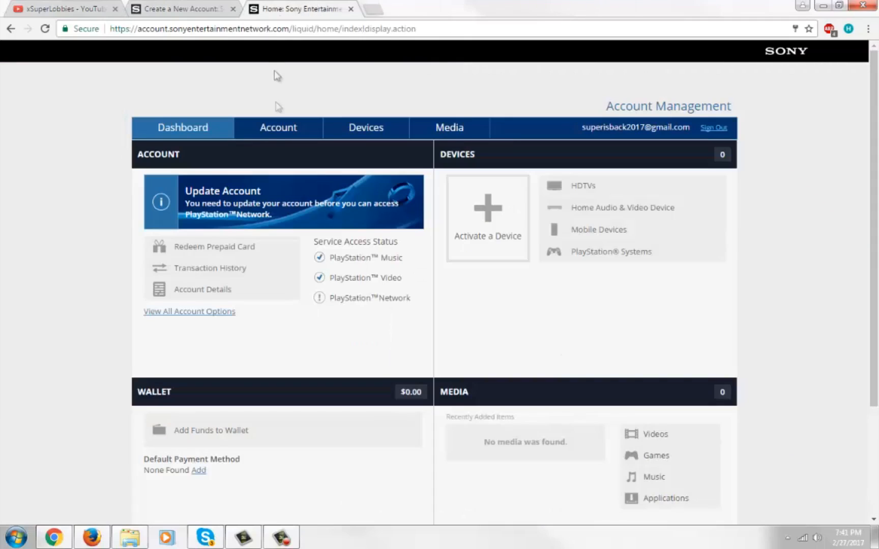
# Step: Return to the YouTube channel page and show its full uploaded-videos grid
pyautogui.click(182, 10)
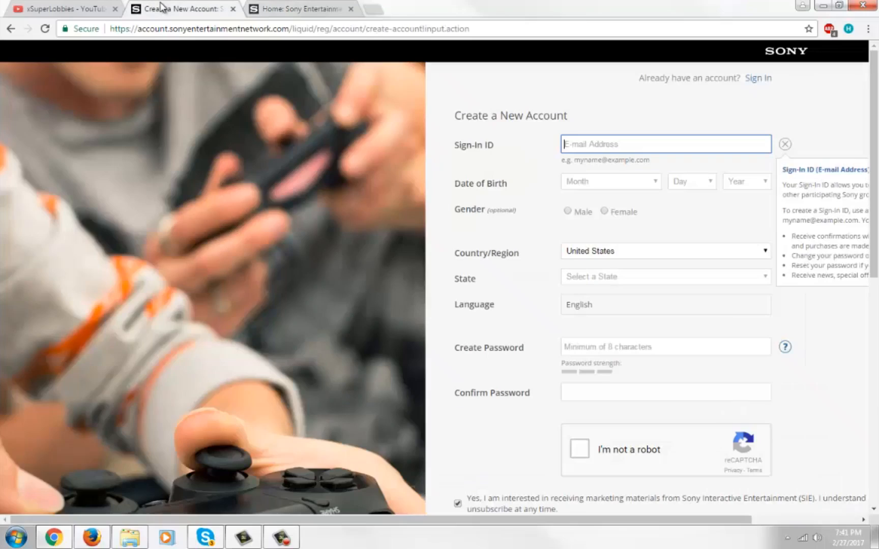
pyautogui.moveTo(70, 4)
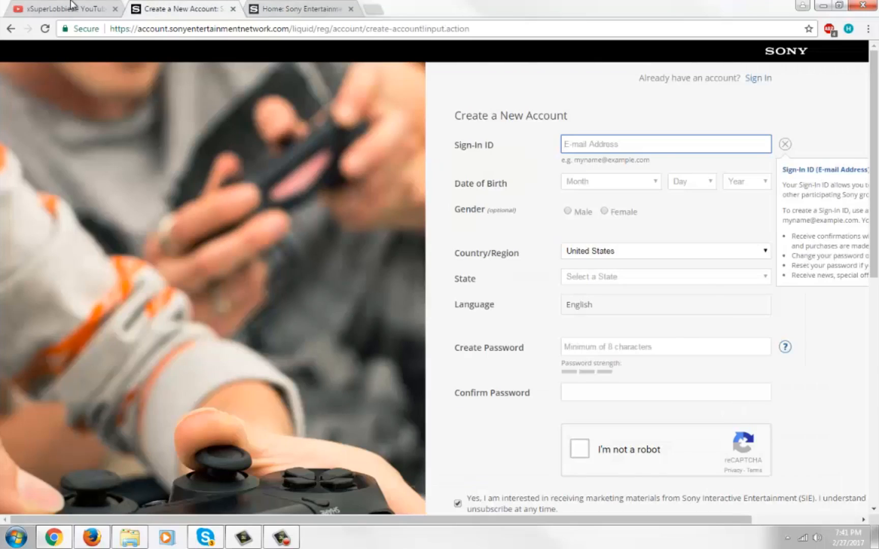
pyautogui.click(64, 8)
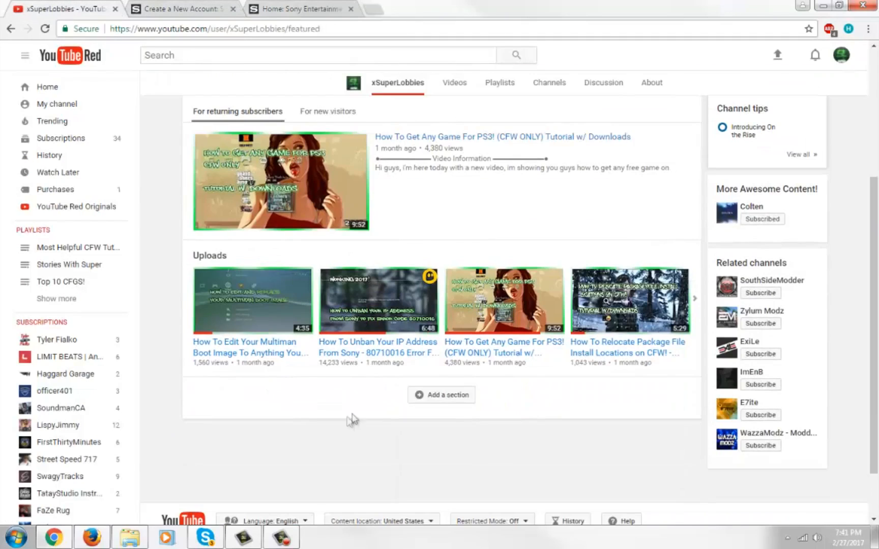
pyautogui.scroll(3)
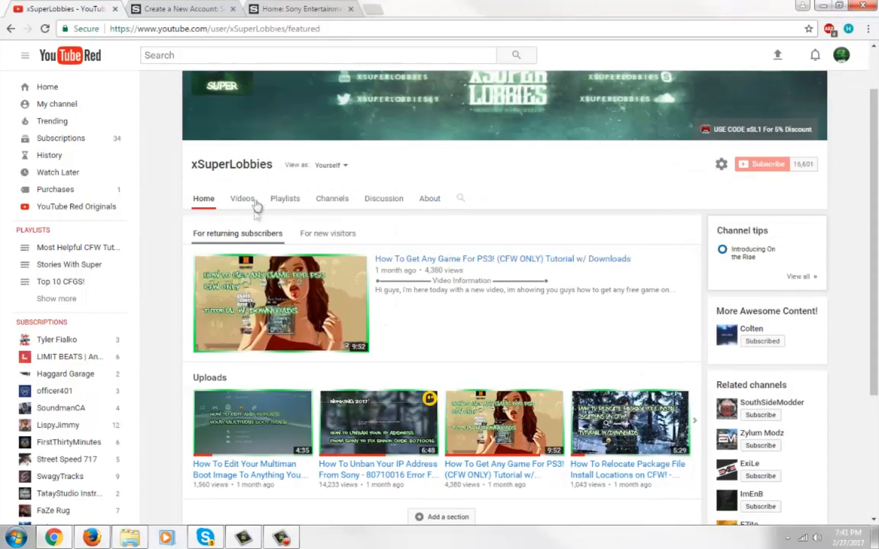
pyautogui.click(242, 199)
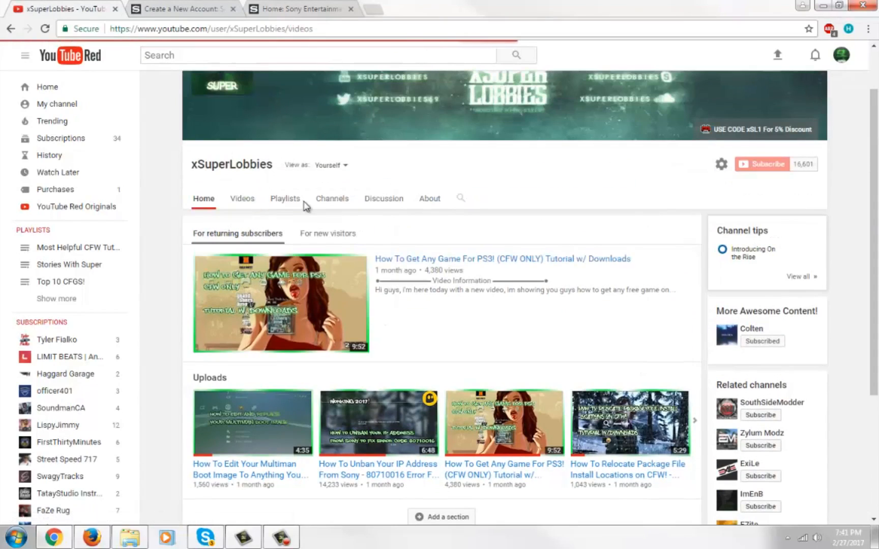
pyautogui.click(241, 199)
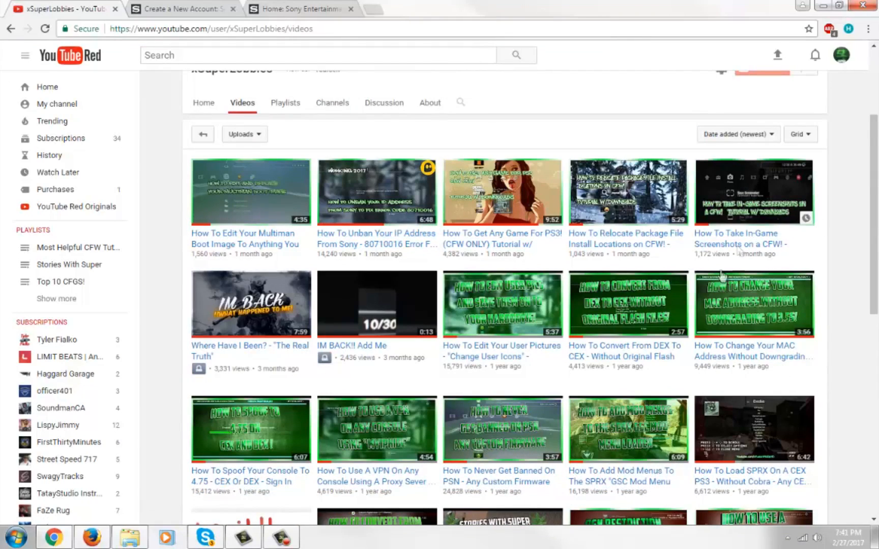
pyautogui.moveTo(656, 257)
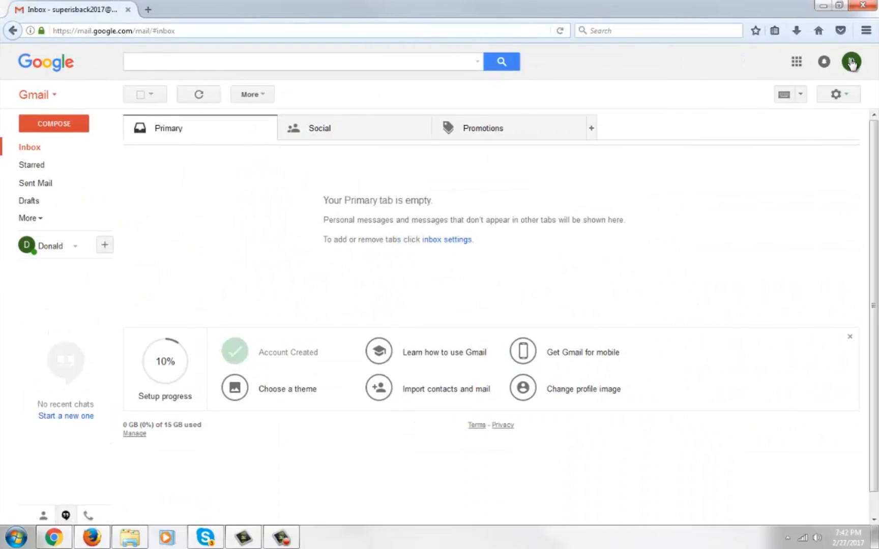
# Step: Switch from the Firefox Gmail inbox back to the Chrome window showing YouTube
pyautogui.click(851, 62)
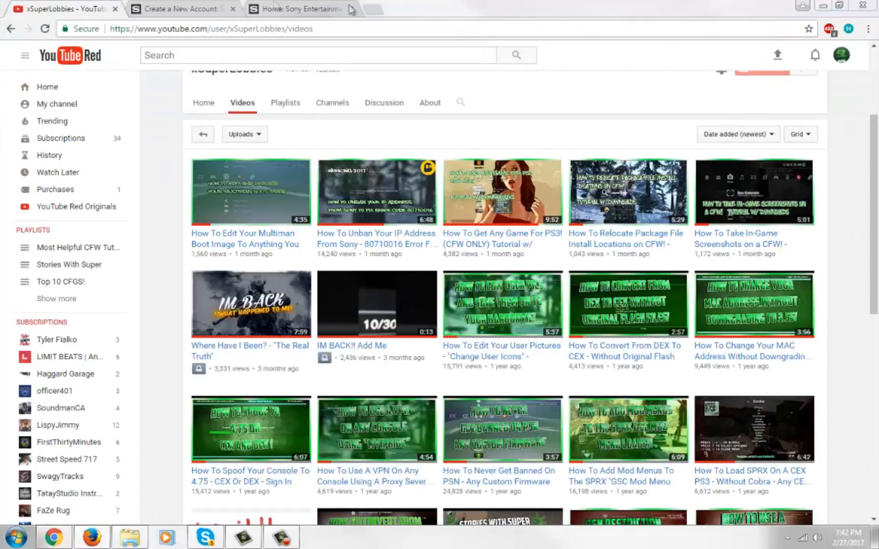
# Step: Show the account's Profile page from the dashboard and highlight its current Online ID
pyautogui.click(299, 9)
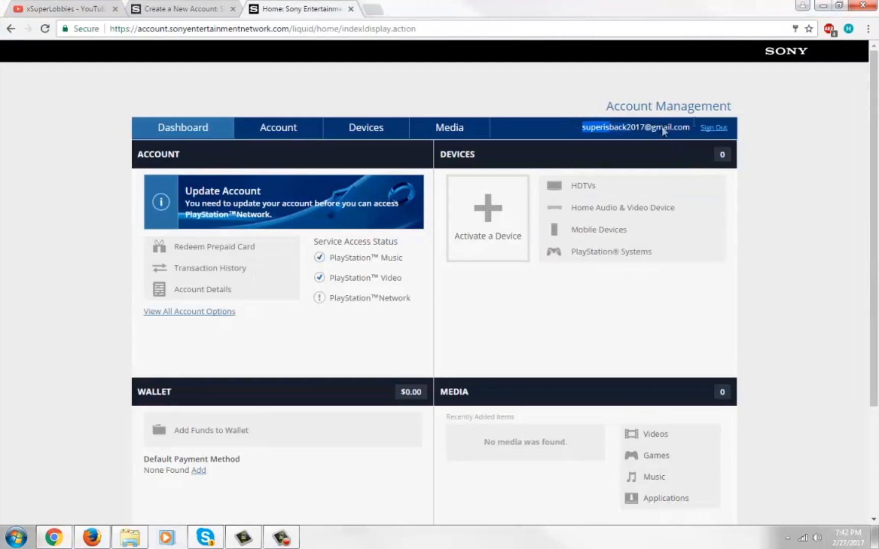
pyautogui.click(278, 127)
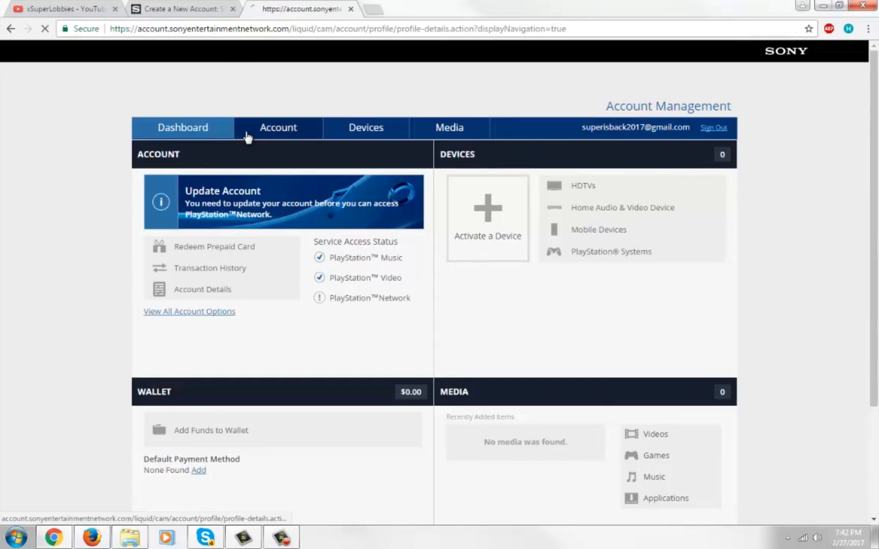
pyautogui.click(277, 127)
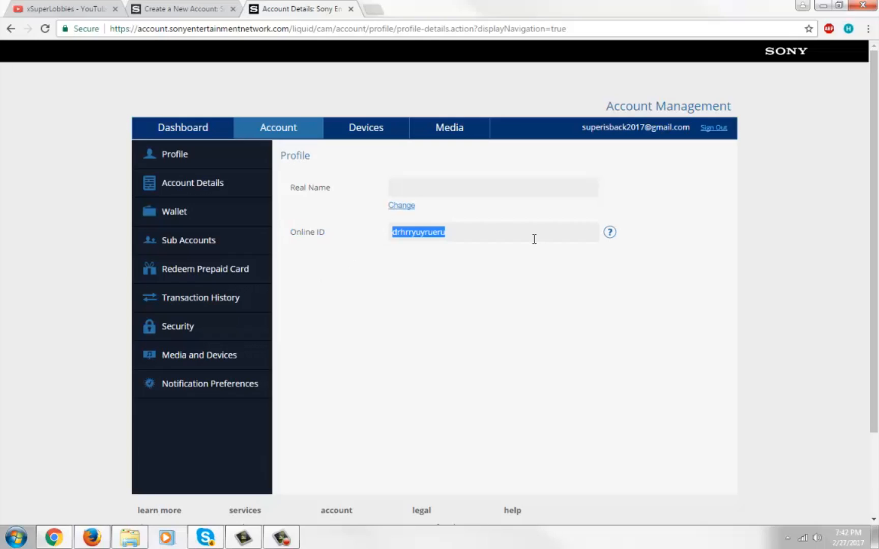
pyautogui.moveTo(491, 242)
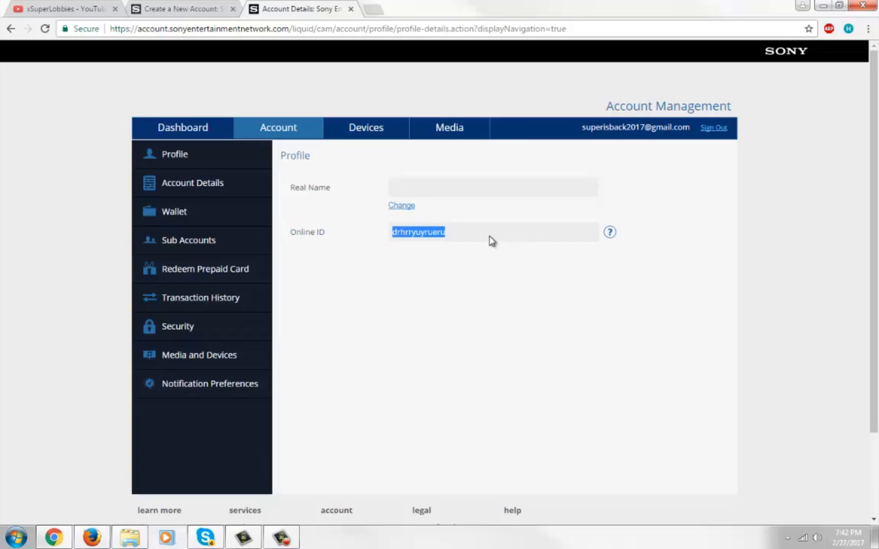
pyautogui.click(493, 232)
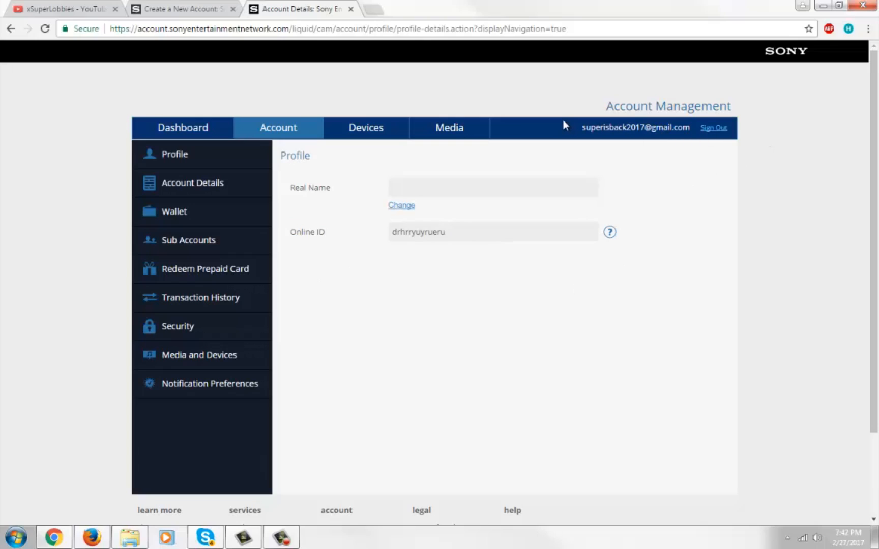
pyautogui.moveTo(526, 124)
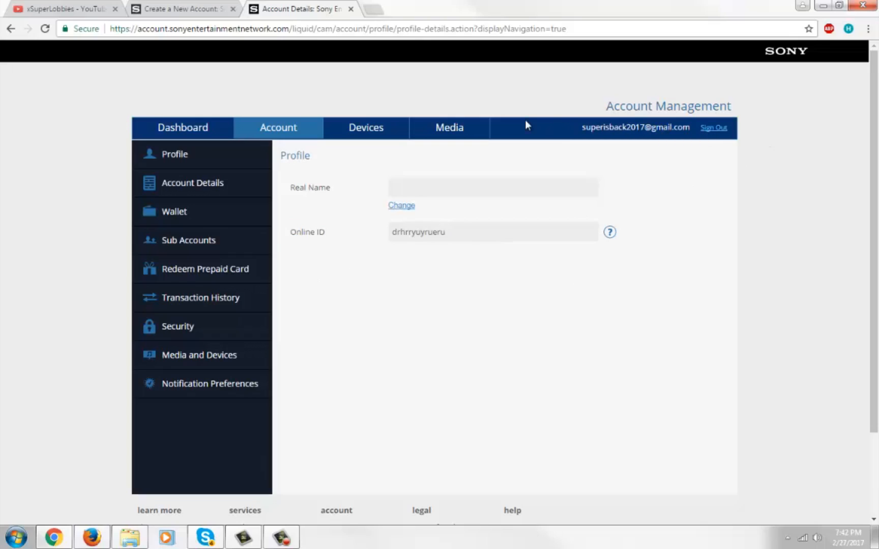
pyautogui.moveTo(547, 157)
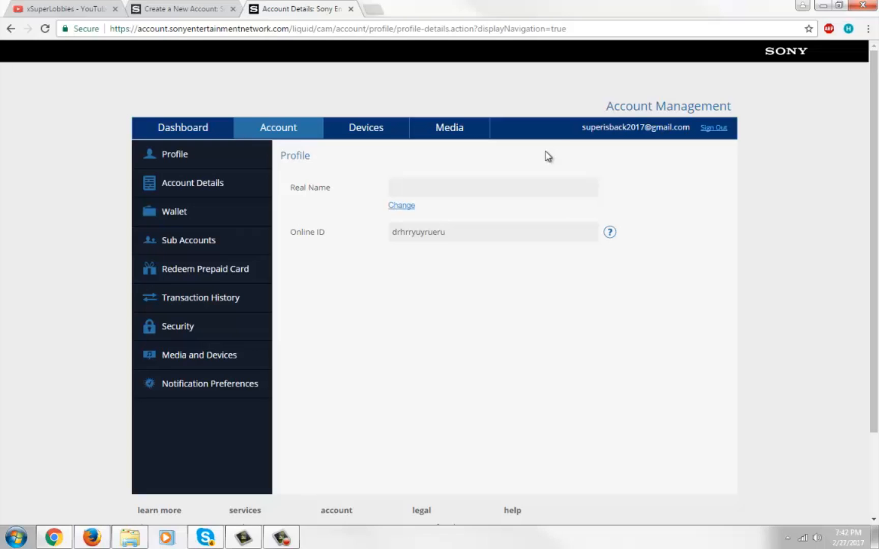
pyautogui.click(179, 8)
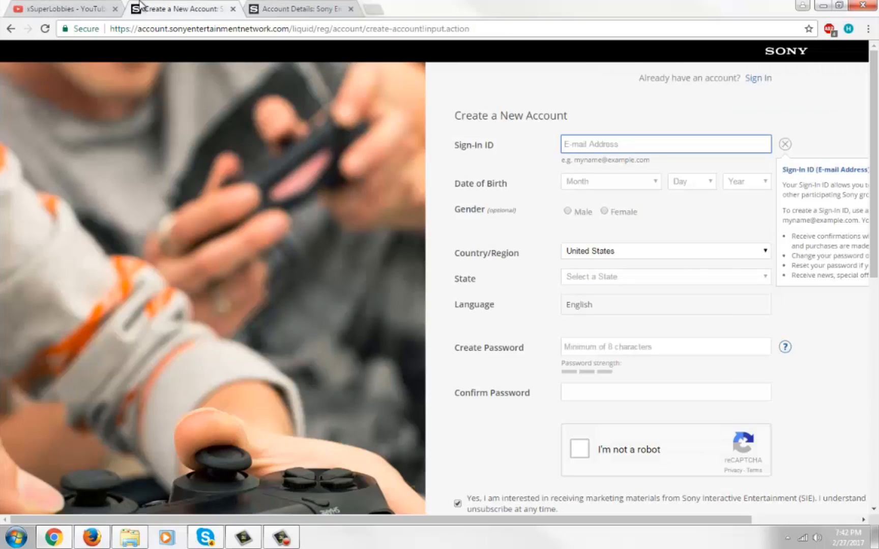
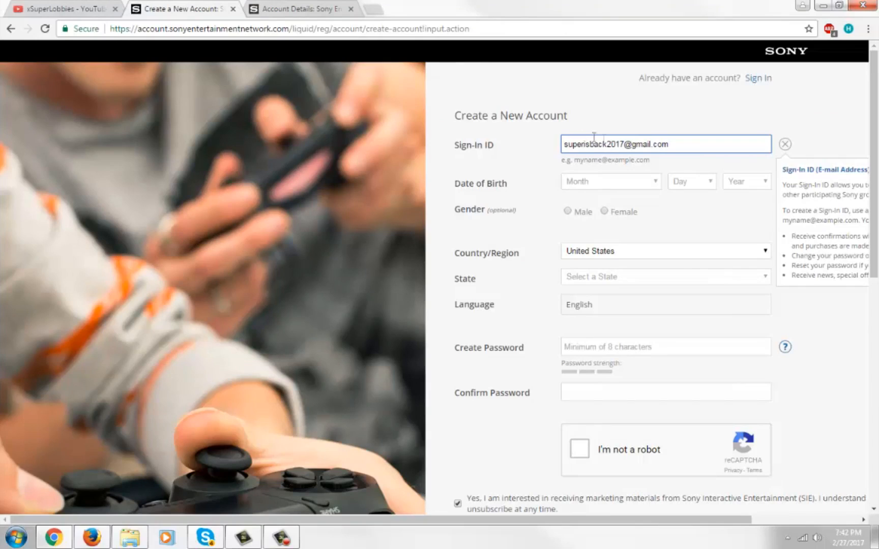
pyautogui.moveTo(626, 149)
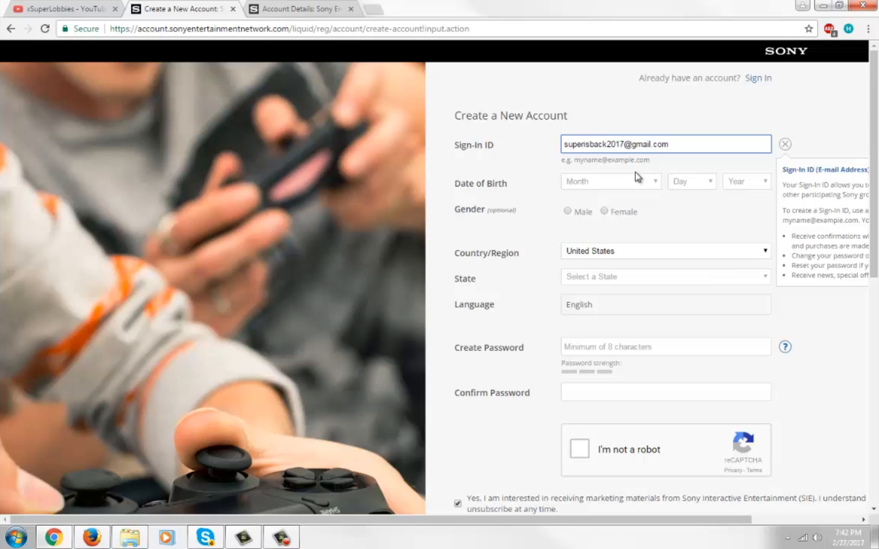
pyautogui.write('+1')
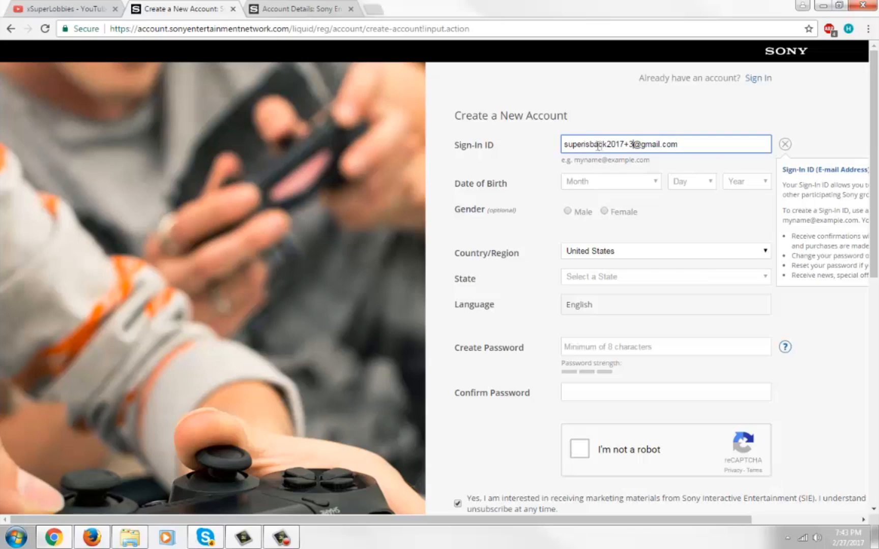
pyautogui.moveTo(639, 172)
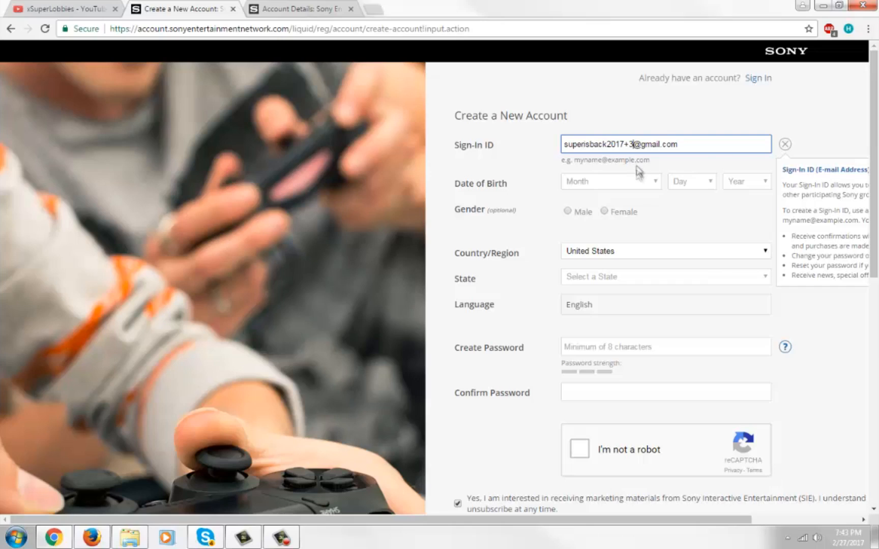
# Step: Fill in the birth date (May), gender male and state California on the registration form
pyautogui.click(609, 180)
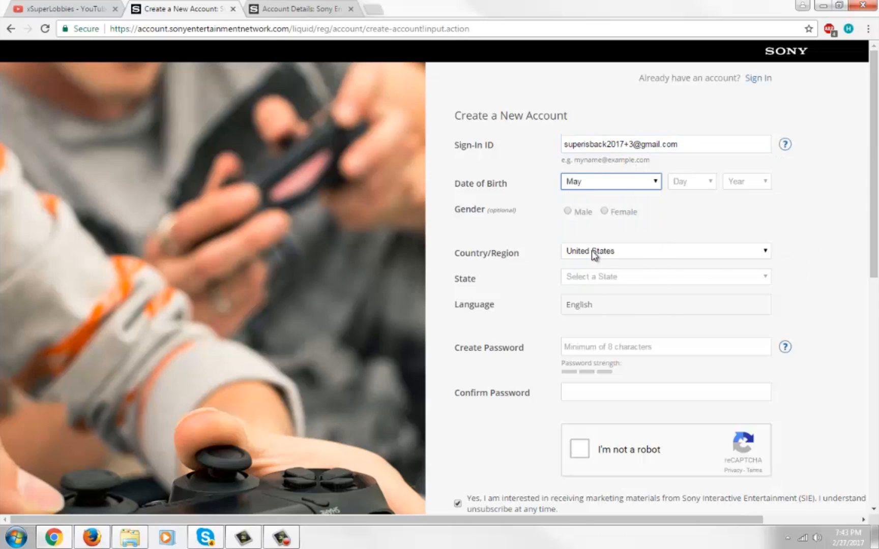
pyautogui.click(690, 181)
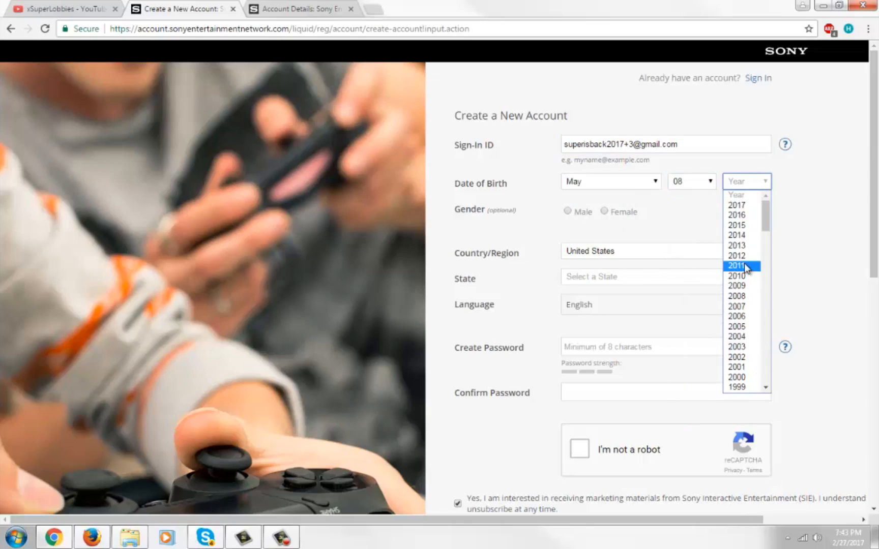
pyautogui.scroll(-3)
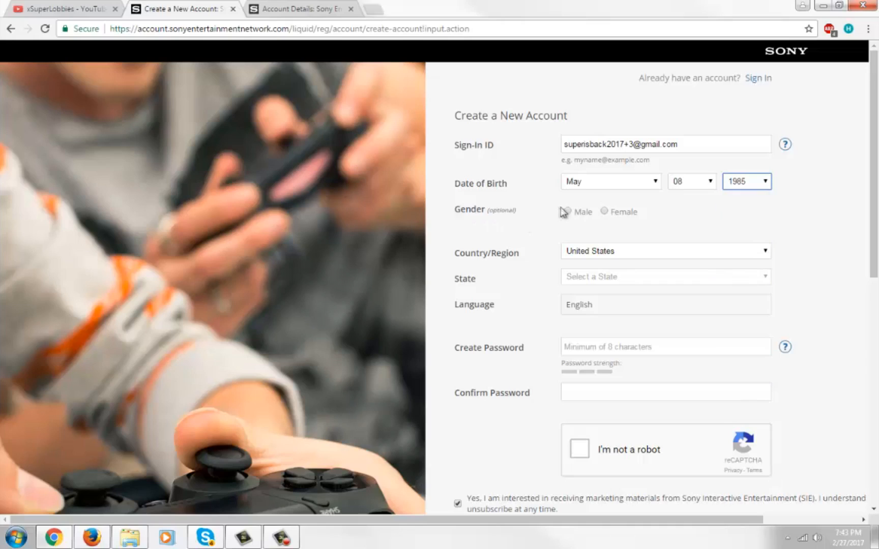
pyautogui.click(665, 277)
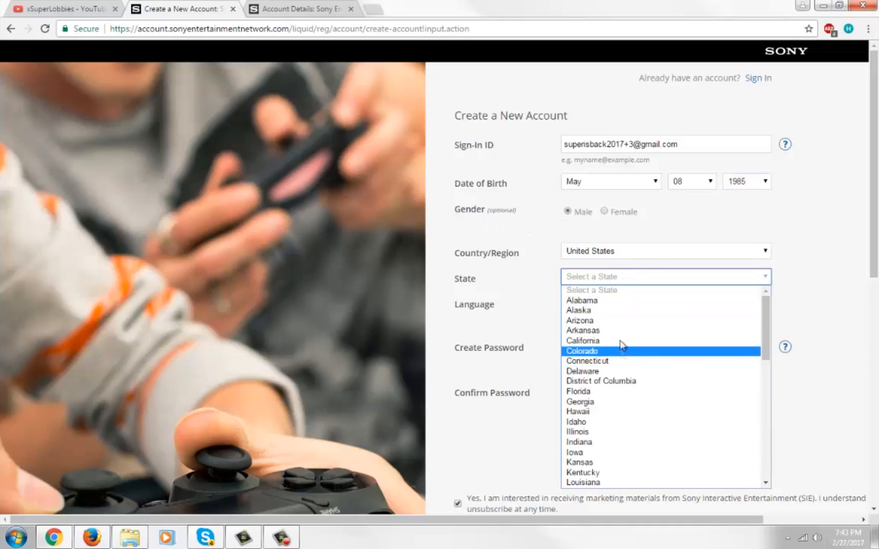
pyautogui.click(583, 339)
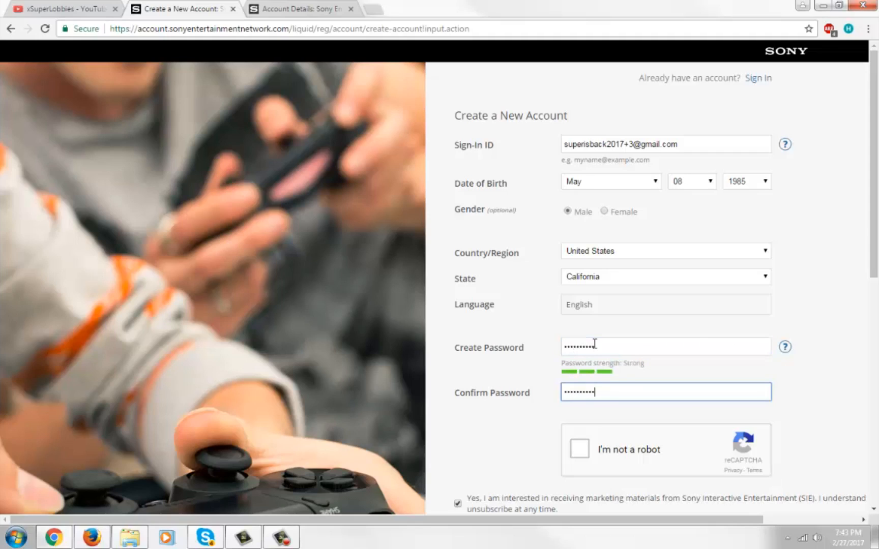
# Step: Pass the 'I'm not a robot' check and submit 'I Agree. Create My Account'
pyautogui.scroll(-3)
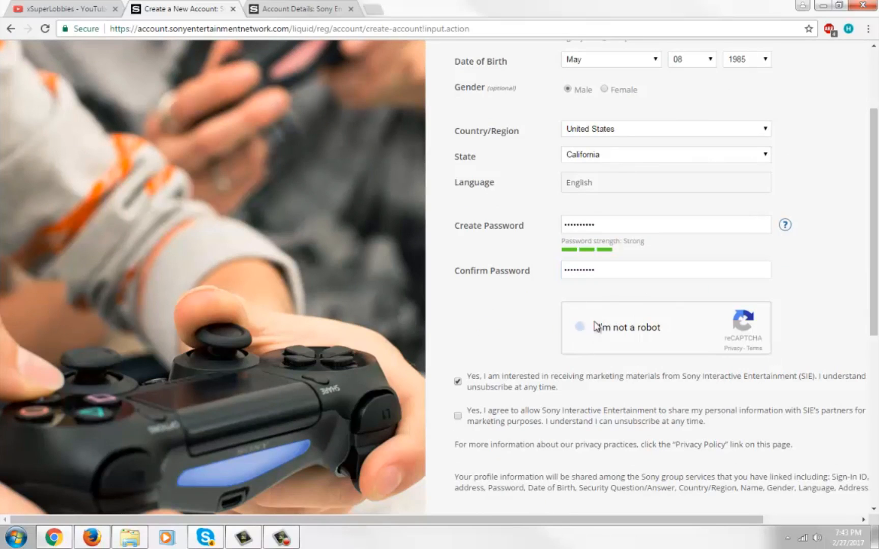
pyautogui.click(579, 327)
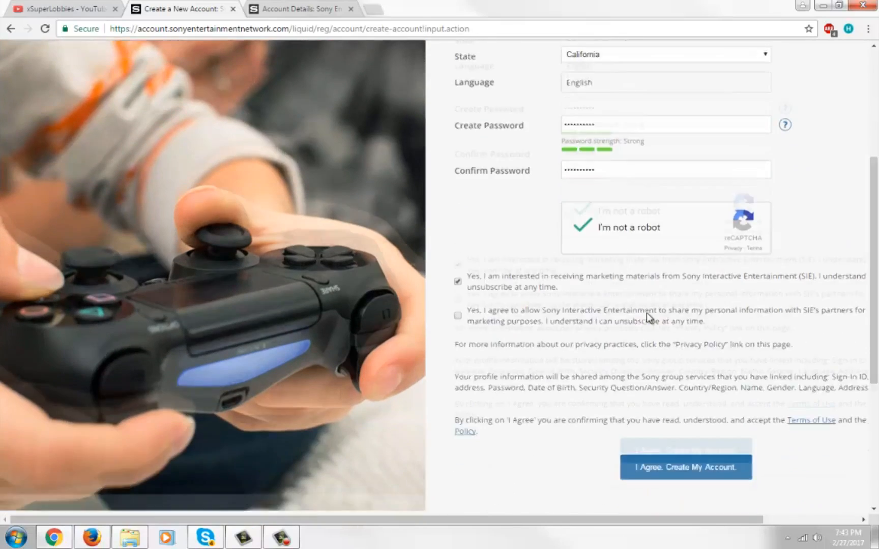
pyautogui.click(685, 468)
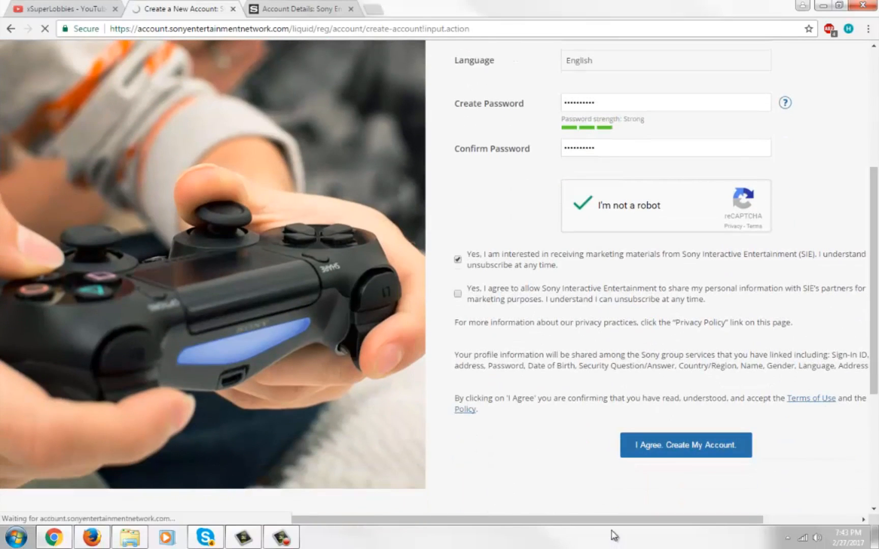
pyautogui.click(685, 446)
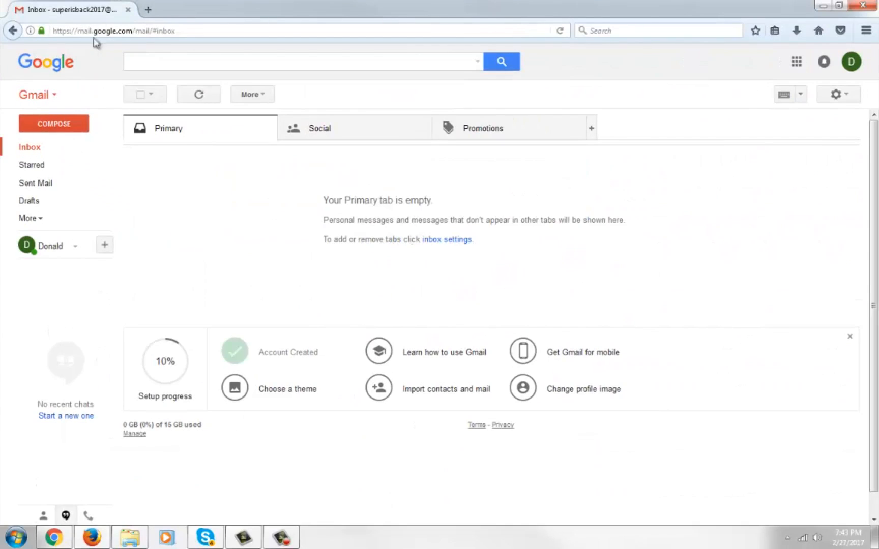
pyautogui.moveTo(841, 85)
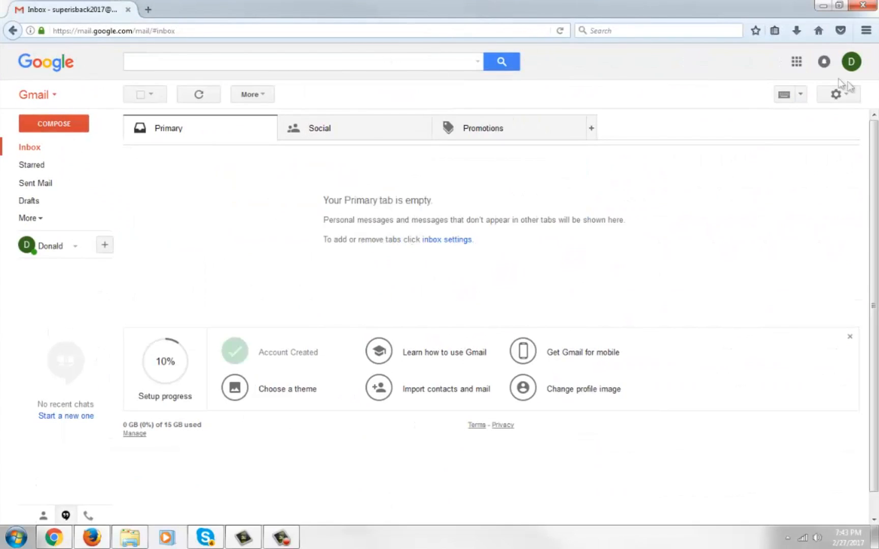
# Step: Find the PlayStation registration confirmation in All Mail and use Verify Now to confirm the email
pyautogui.click(850, 62)
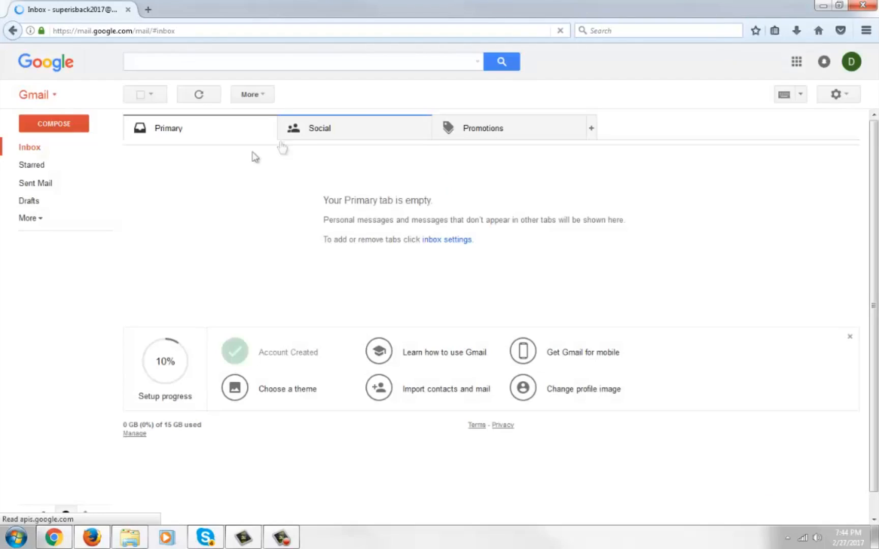
pyautogui.click(27, 218)
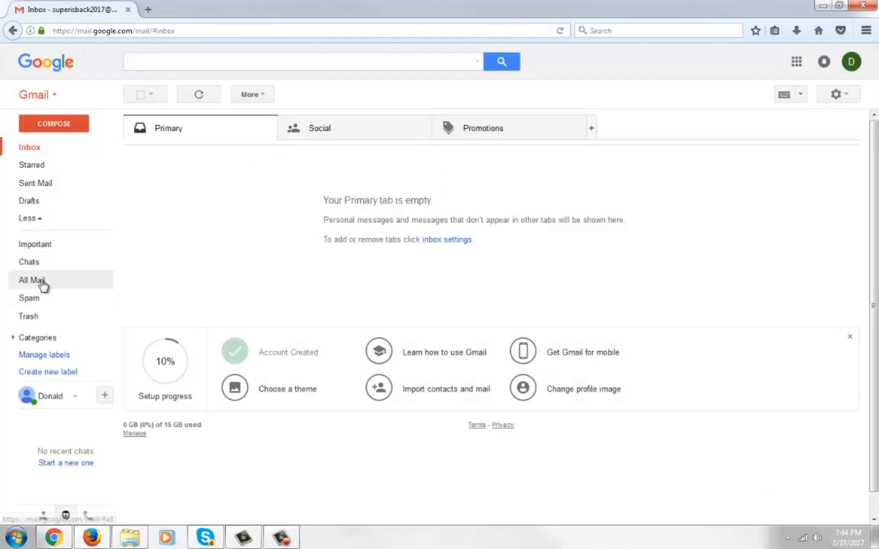
pyautogui.click(32, 279)
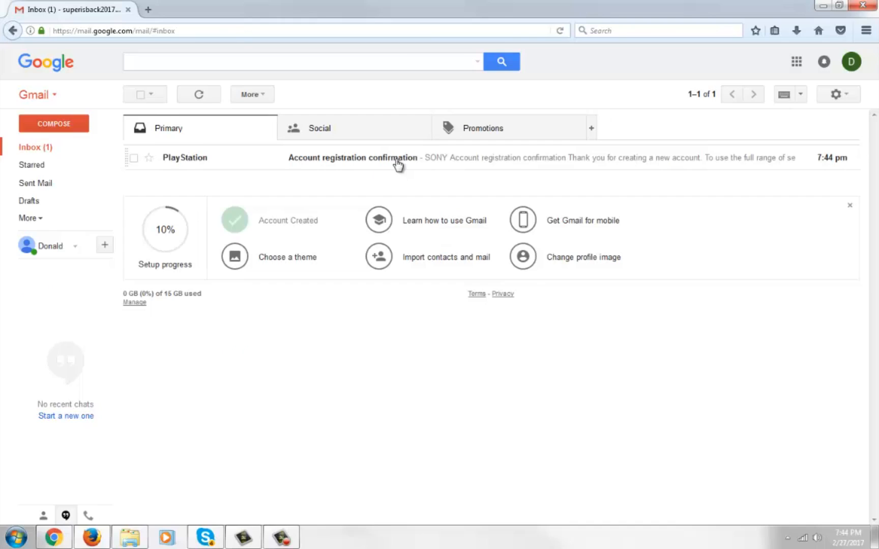
pyautogui.click(354, 157)
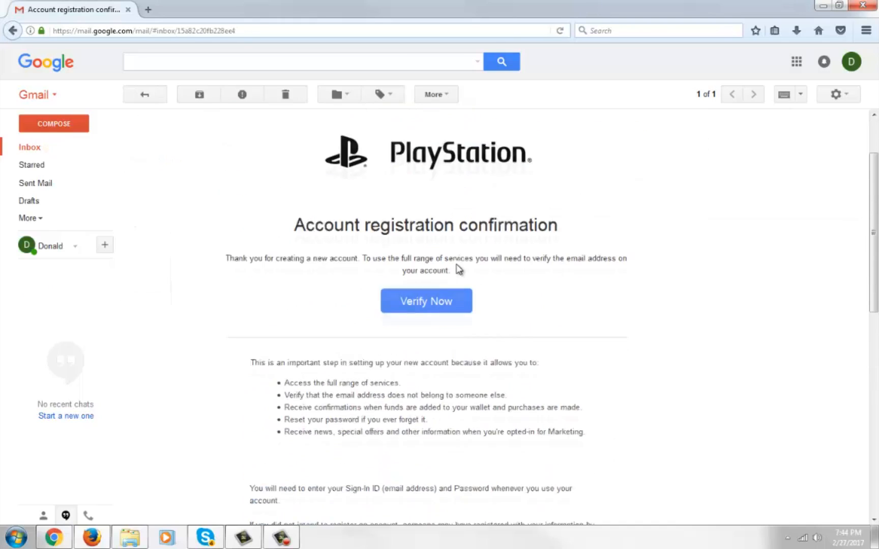
pyautogui.click(425, 301)
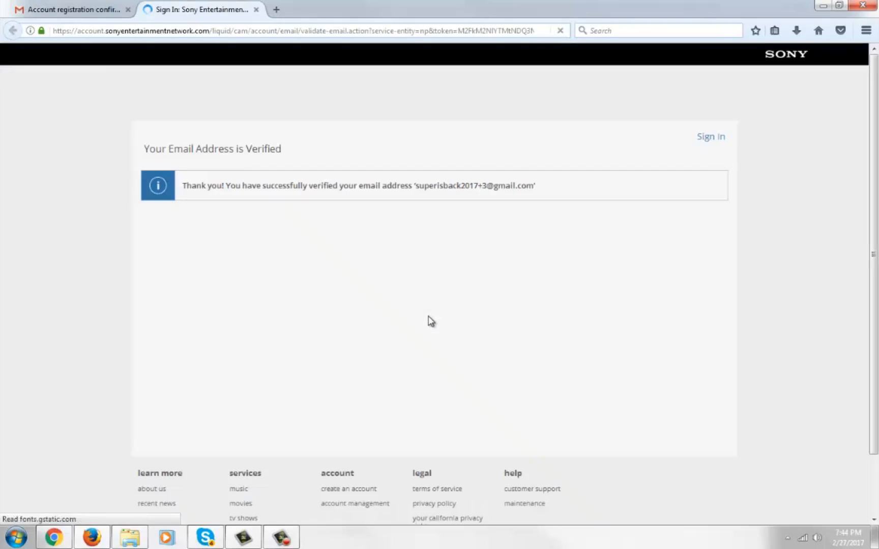
# Step: From the 'Your Email Address is Verified' page, go to the Sign In page
pyautogui.doubleClick(216, 185)
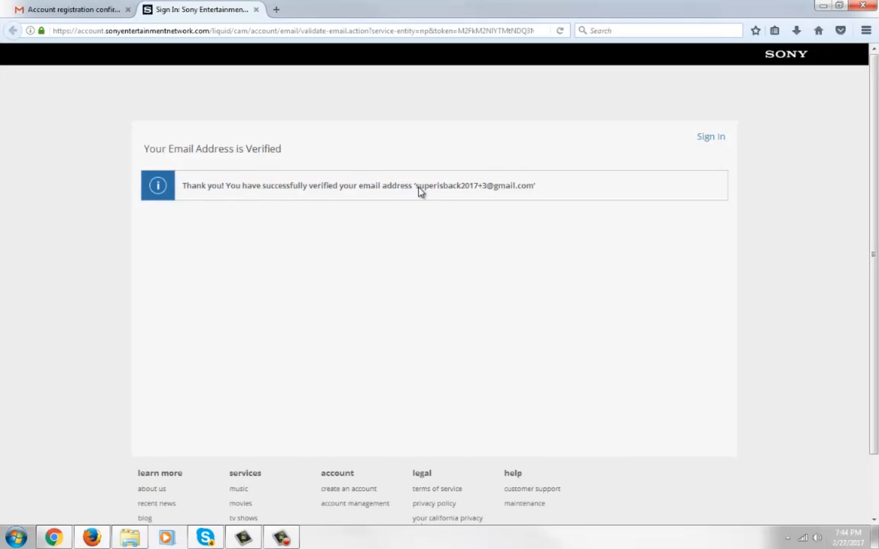
pyautogui.moveTo(715, 157)
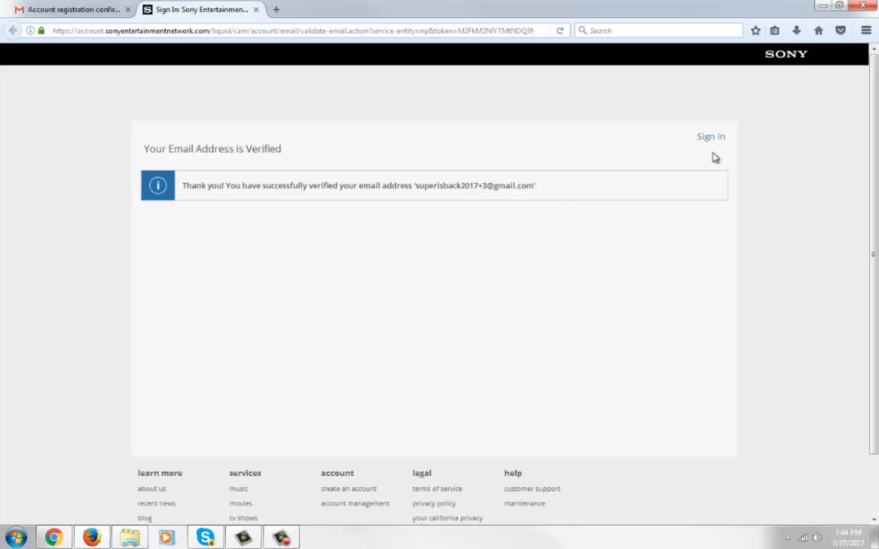
pyautogui.click(710, 136)
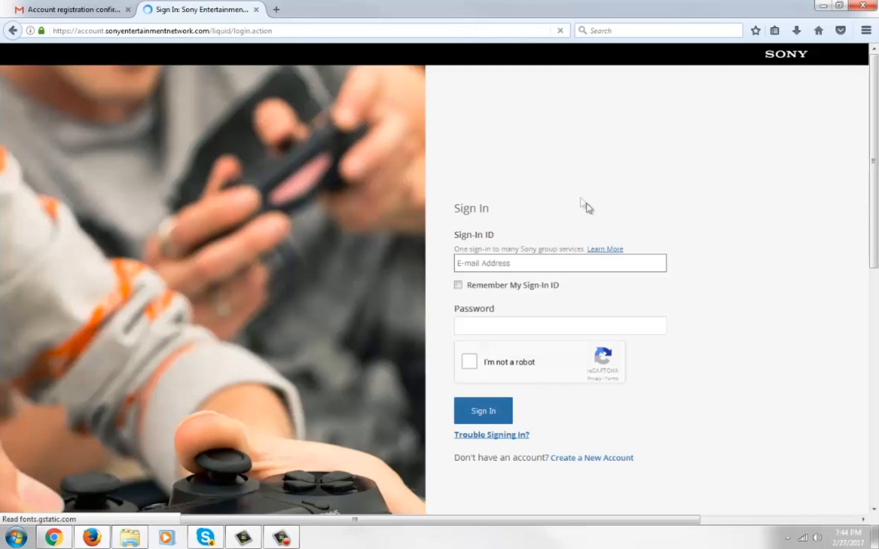
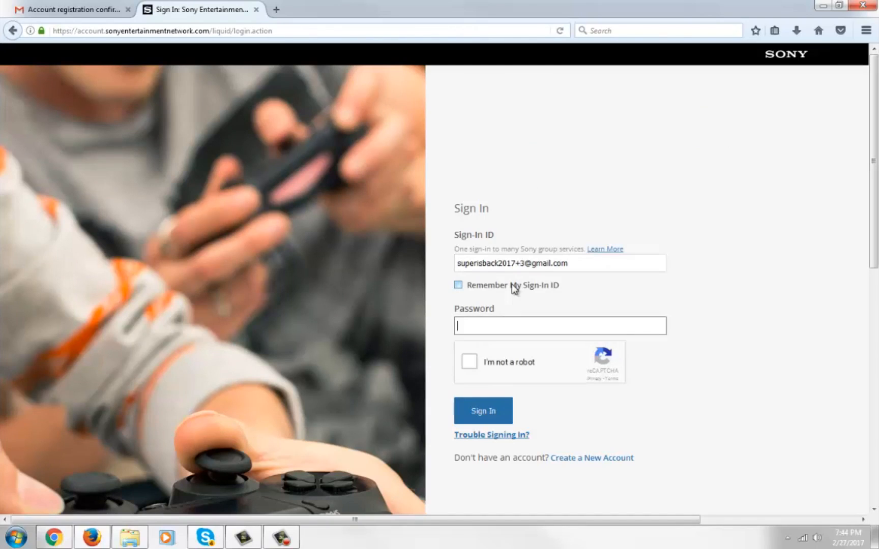
pyautogui.write('password')
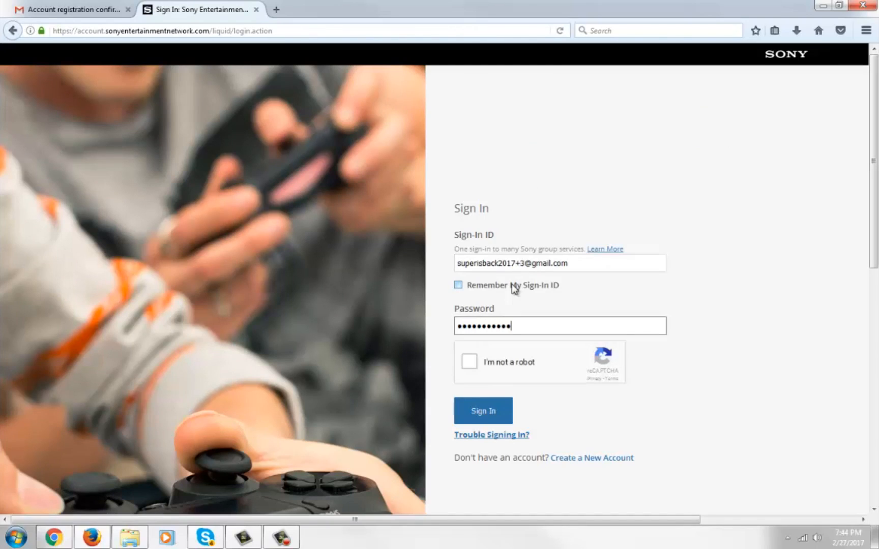
pyautogui.press('BackSpace')
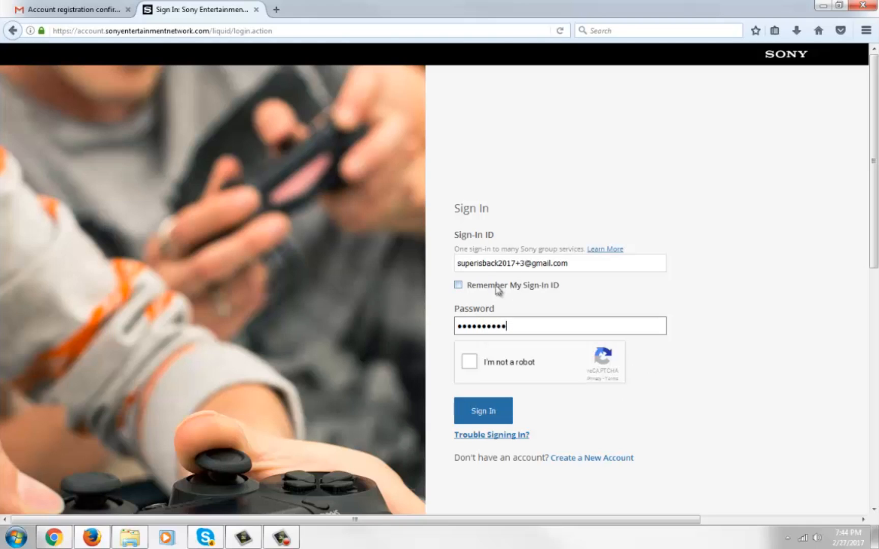
pyautogui.click(458, 285)
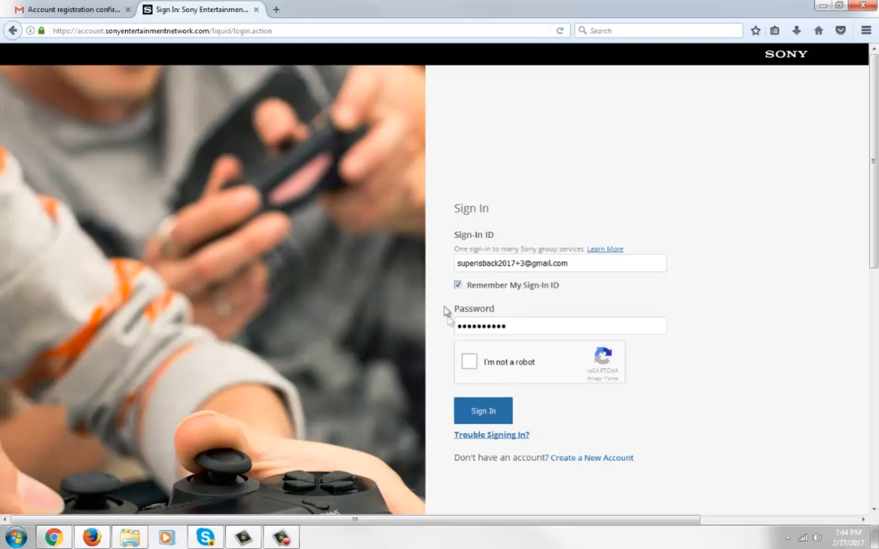
pyautogui.click(458, 285)
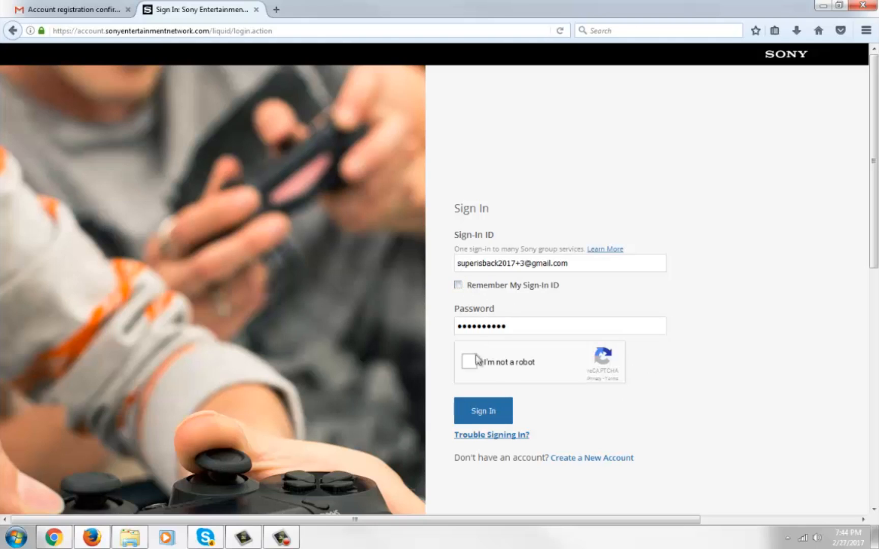
# Step: Pass the robot check by selecting the storefront pictures and sign in to the account
pyautogui.click(469, 361)
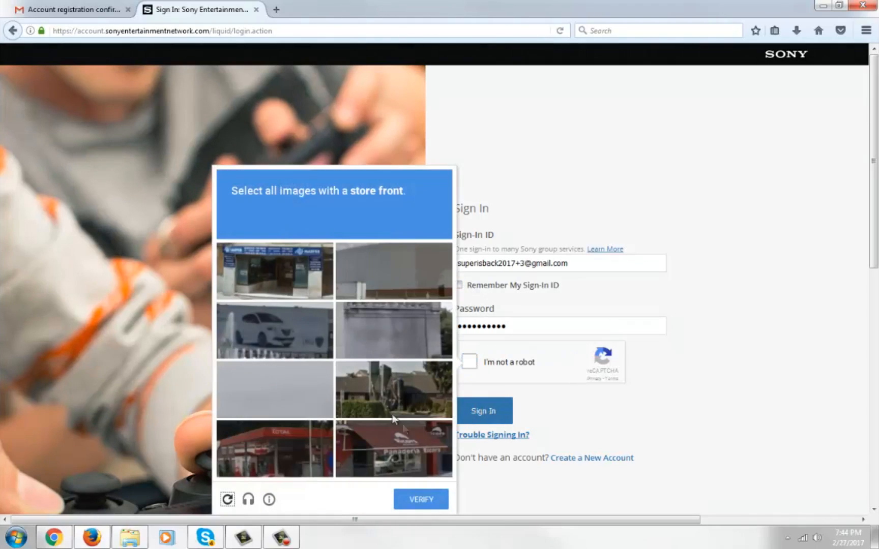
pyautogui.click(274, 271)
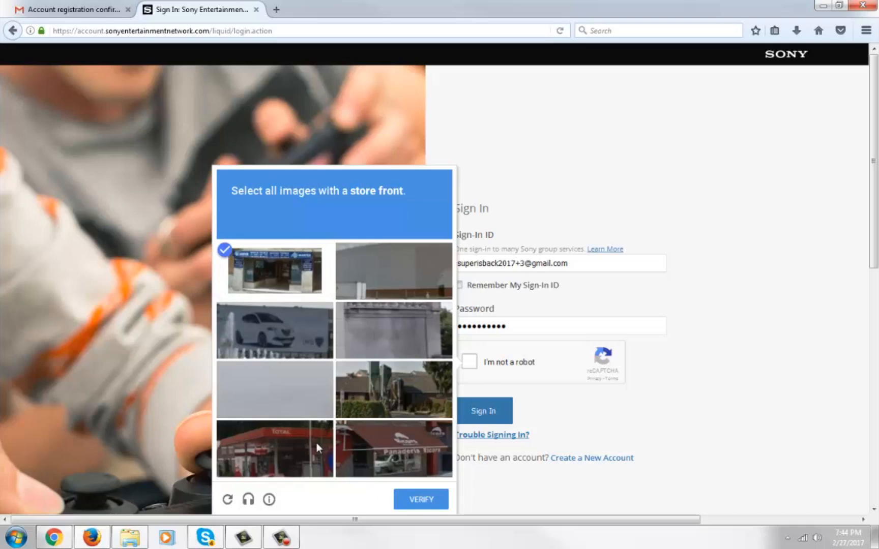
pyautogui.click(420, 500)
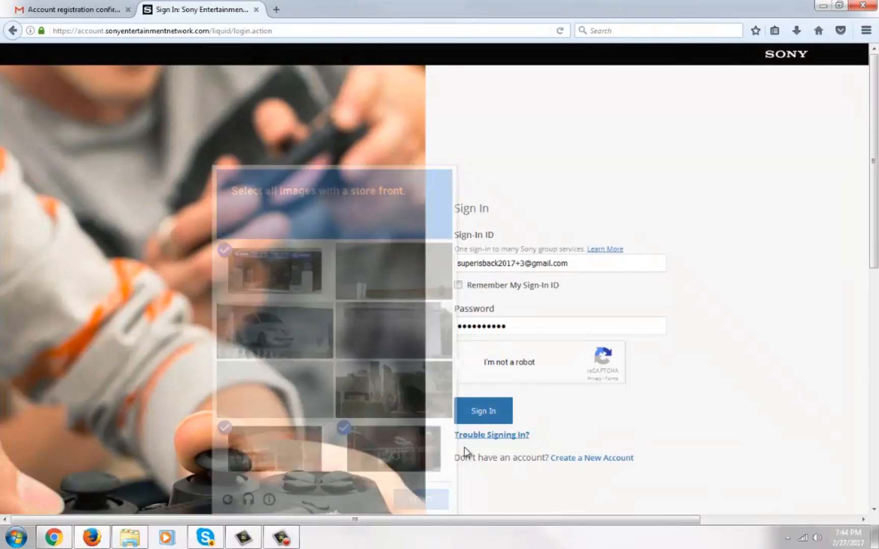
pyautogui.click(482, 410)
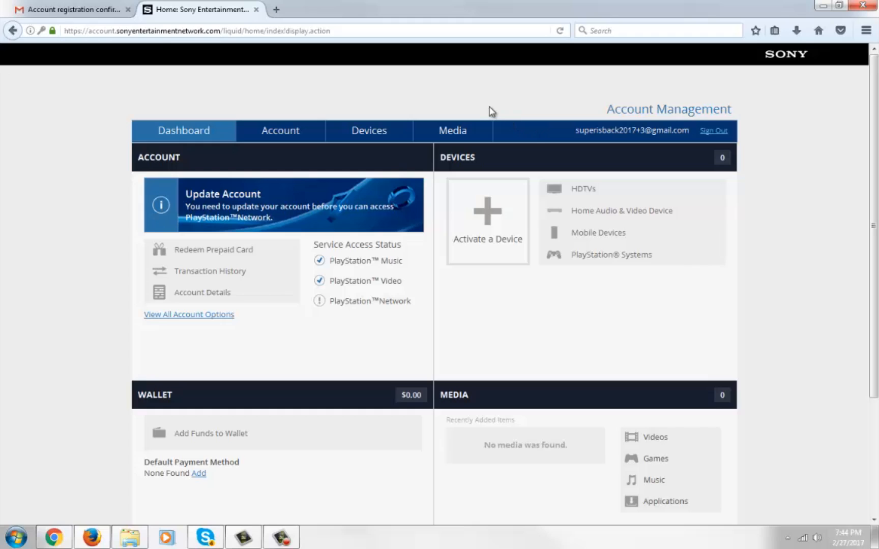
pyautogui.moveTo(716, 130)
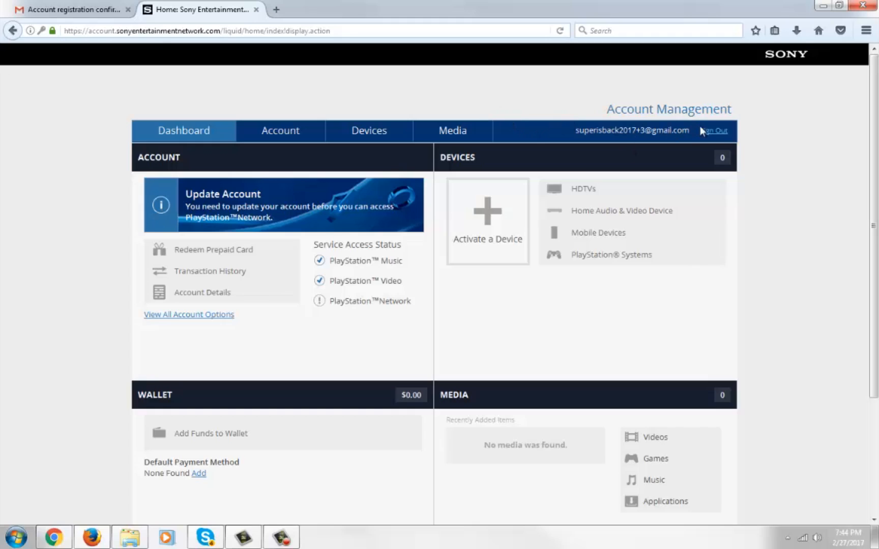
# Step: Sign out of the +3 account in both browsers so an empty sign-in page shows again
pyautogui.click(718, 130)
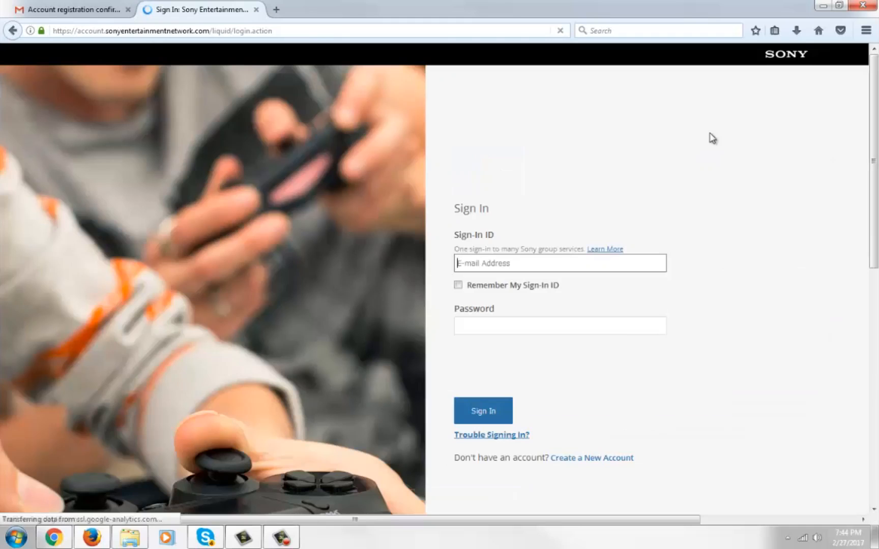
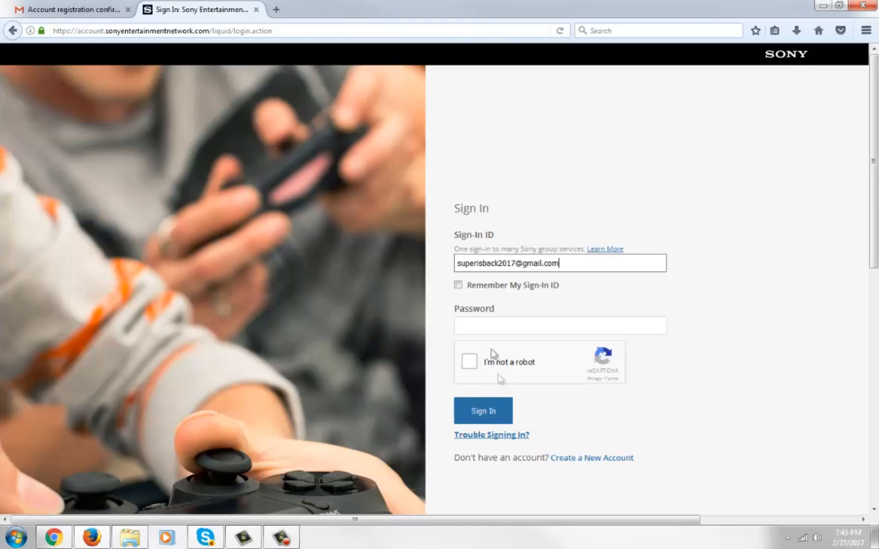
pyautogui.click(483, 410)
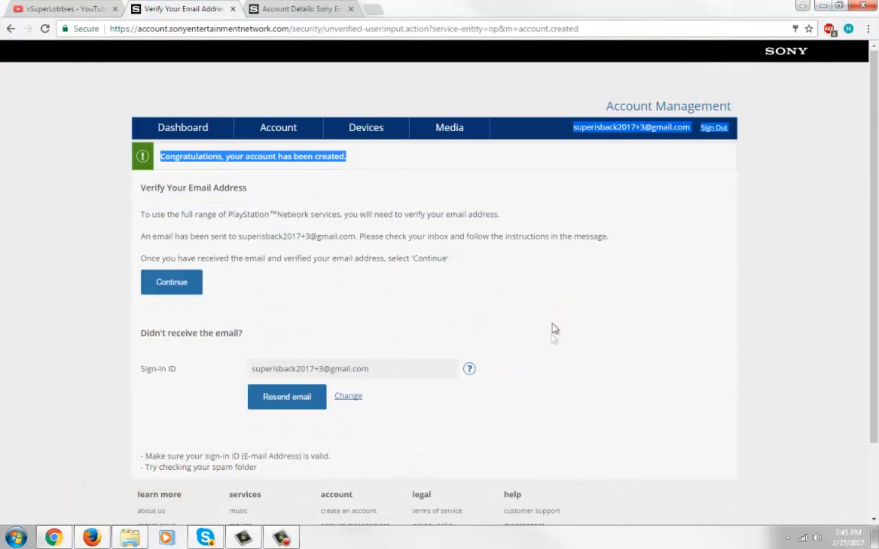
pyautogui.click(713, 127)
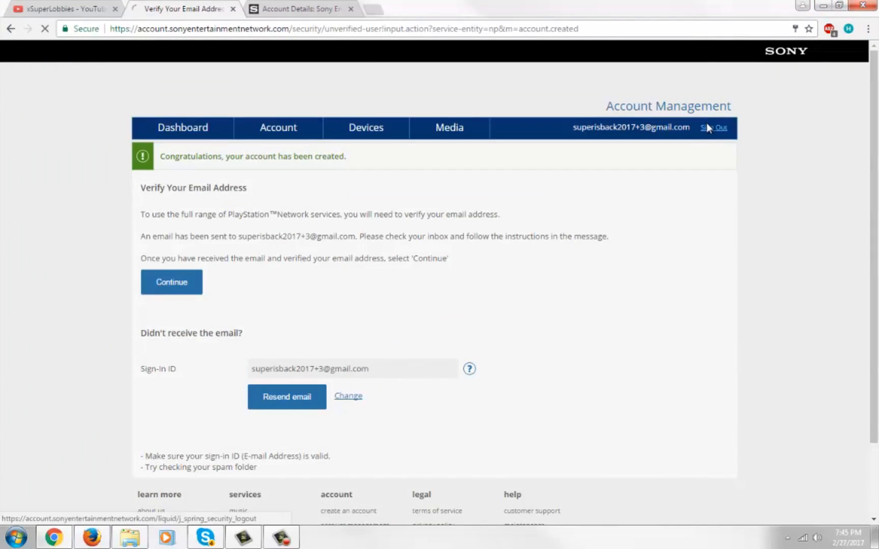
pyautogui.click(718, 127)
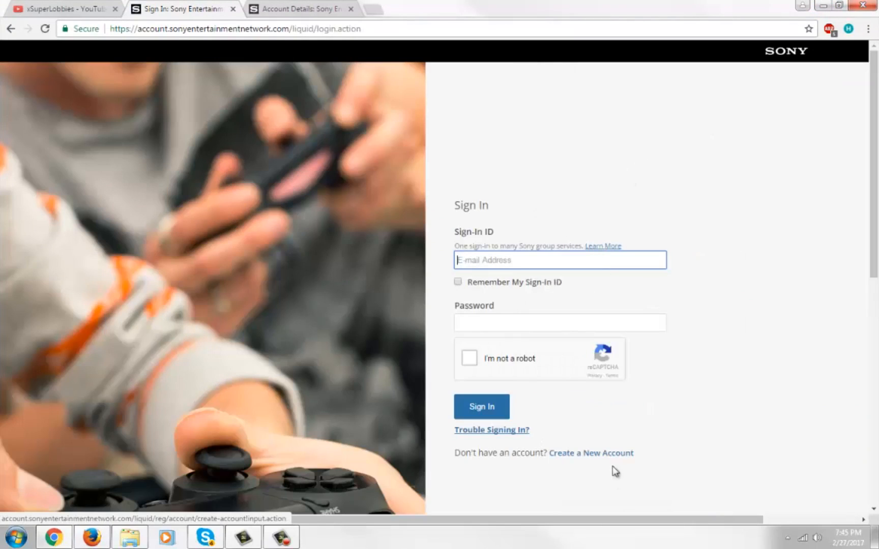
pyautogui.click(591, 453)
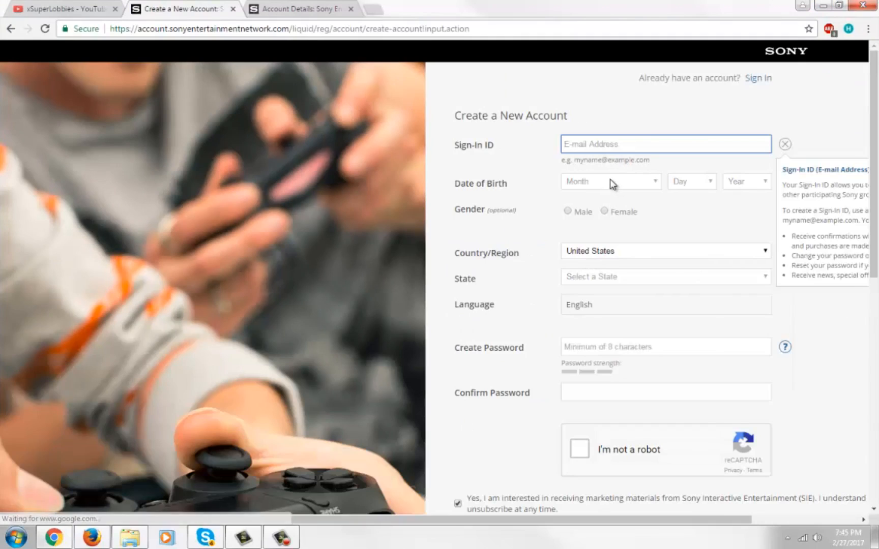
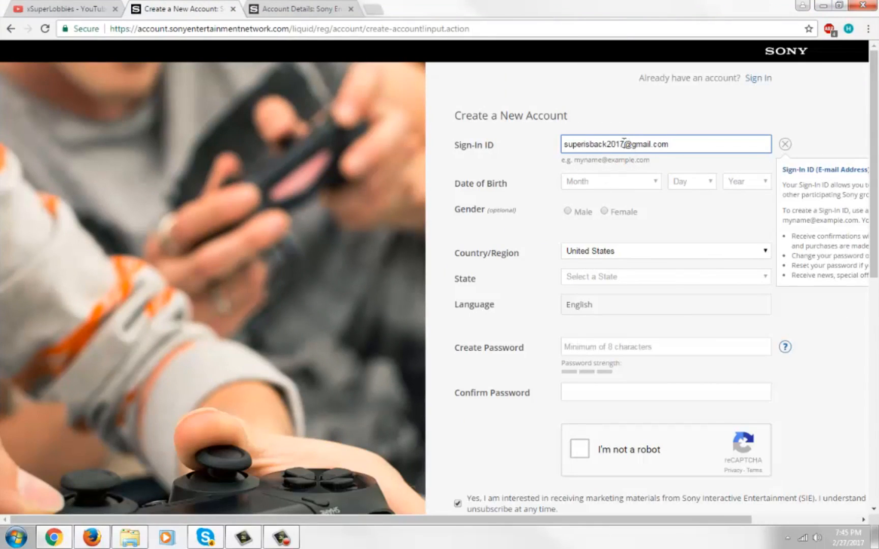
pyautogui.write('=')
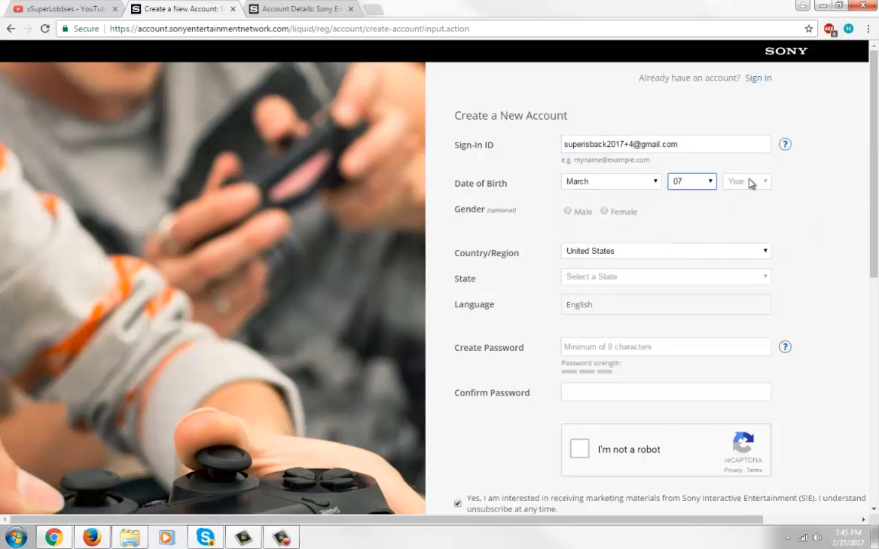
pyautogui.click(746, 181)
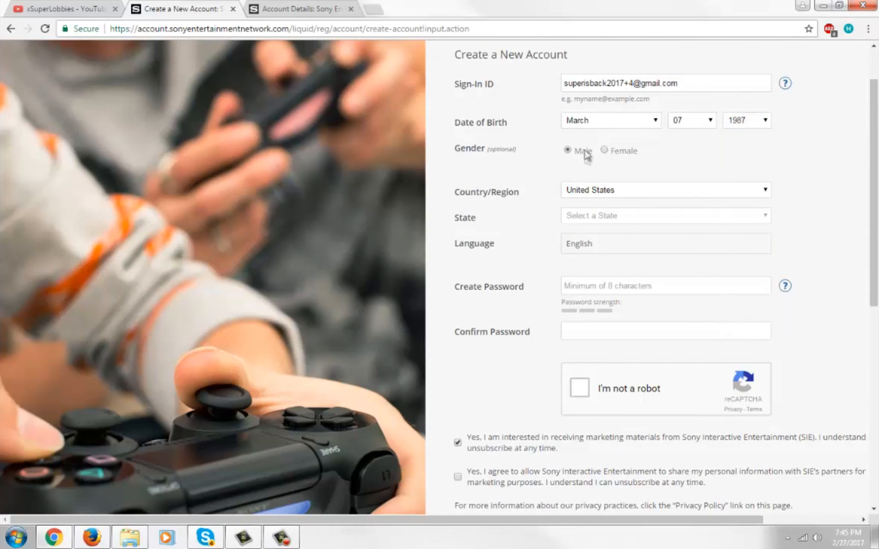
pyautogui.click(664, 215)
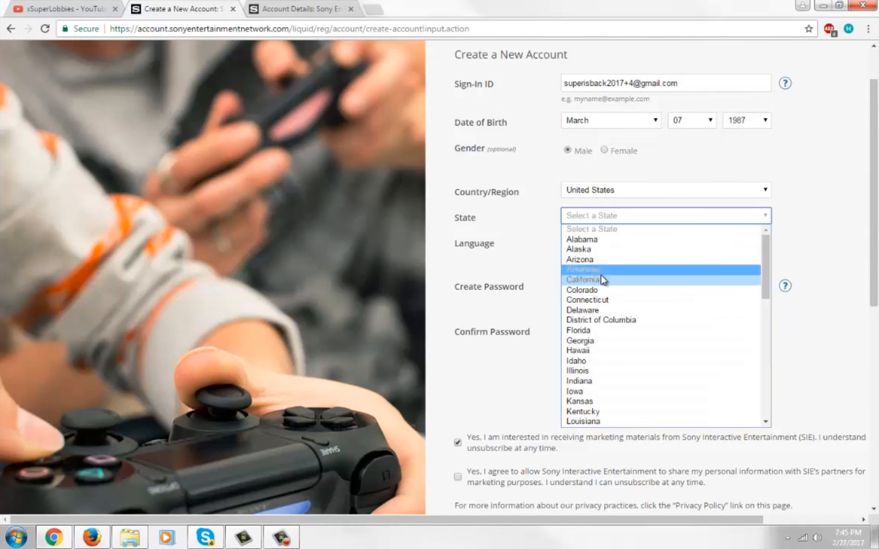
pyautogui.click(583, 280)
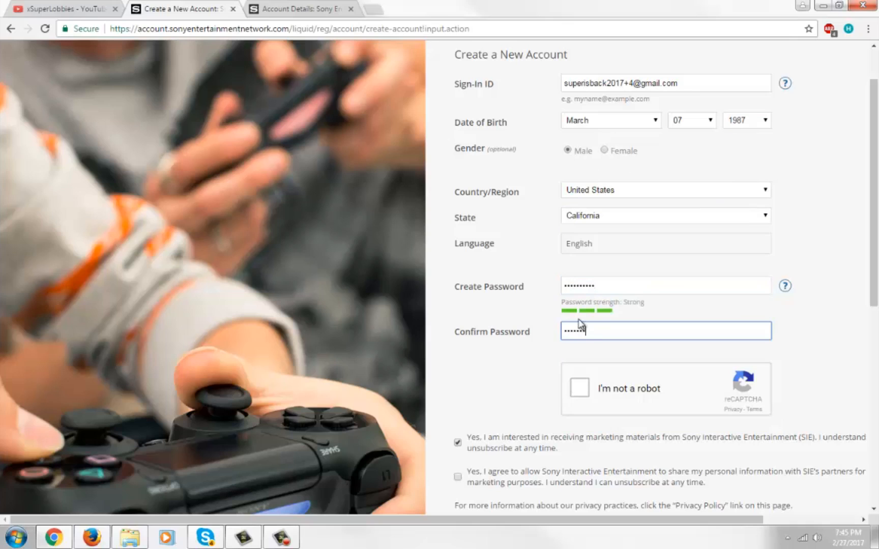
# Step: Pass the not-a-robot check and submit 'I Agree. Create My Account' for the +4 account
pyautogui.click(579, 388)
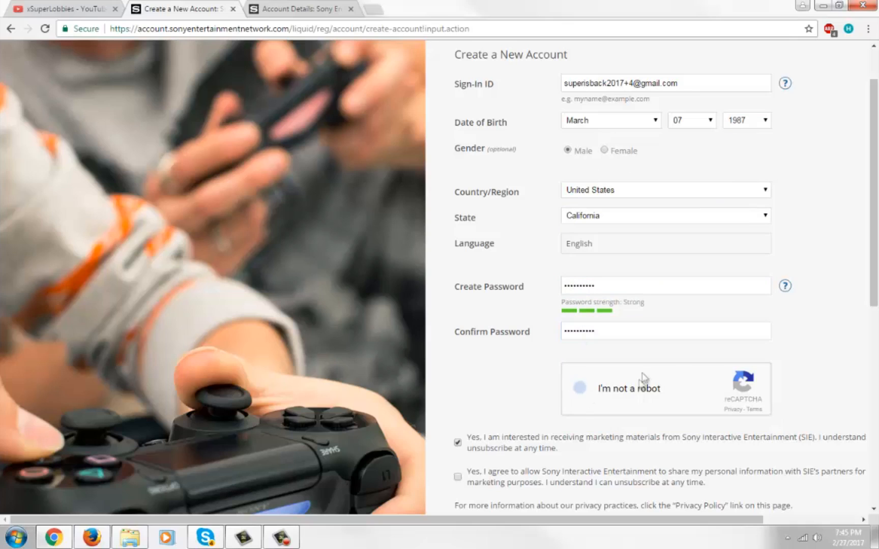
pyautogui.click(579, 388)
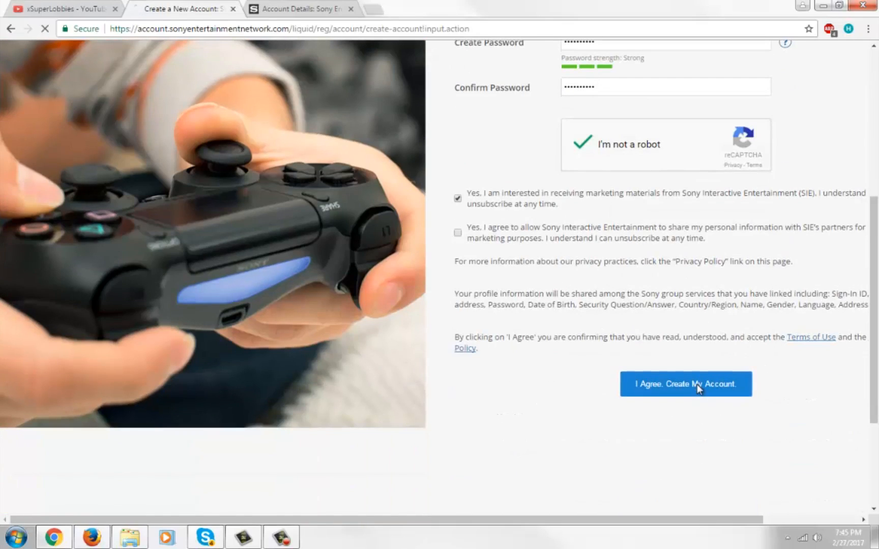
pyautogui.click(686, 383)
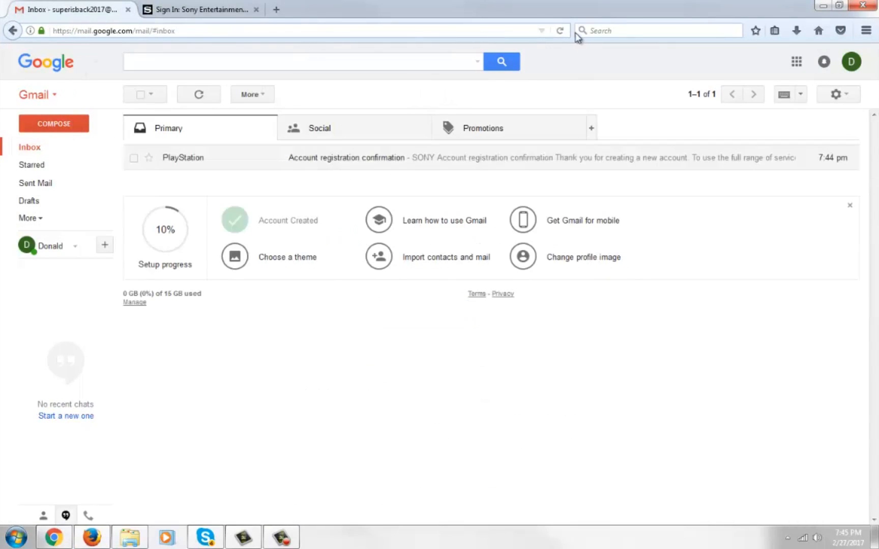
# Step: Switch Gmail to All Mail and open the PlayStation 'Account registration confirmation' conversation
pyautogui.click(560, 31)
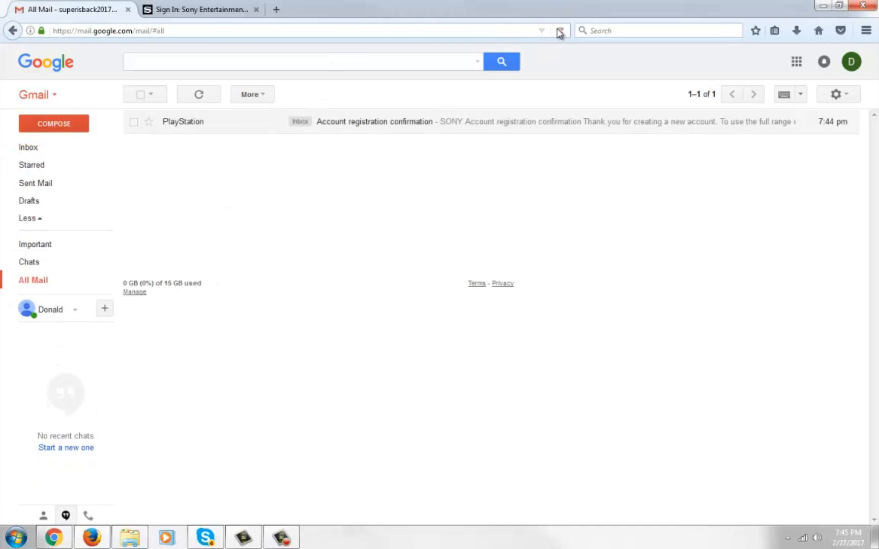
pyautogui.click(200, 9)
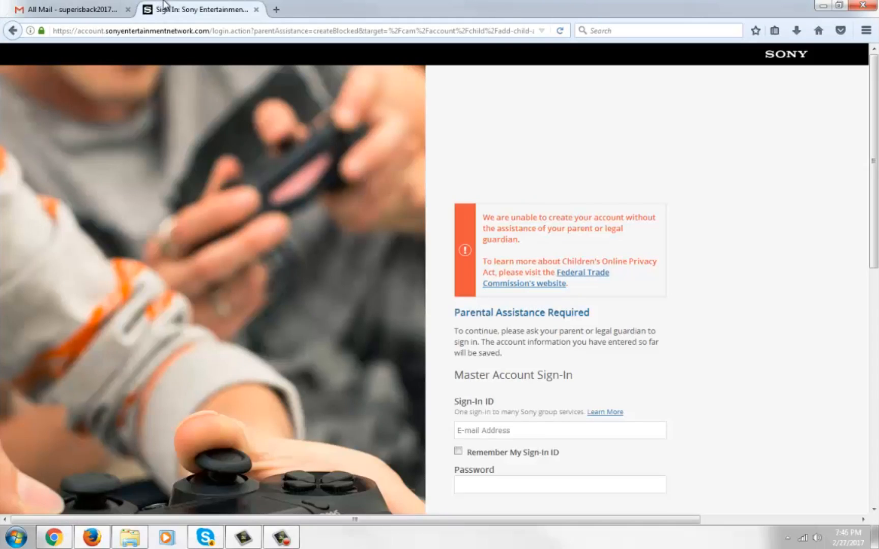
pyautogui.click(67, 9)
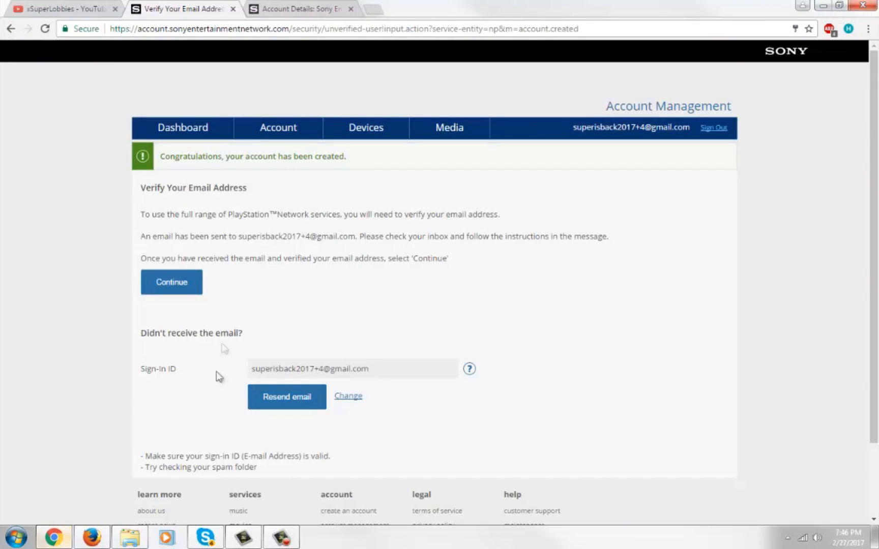
pyautogui.moveTo(118, 112)
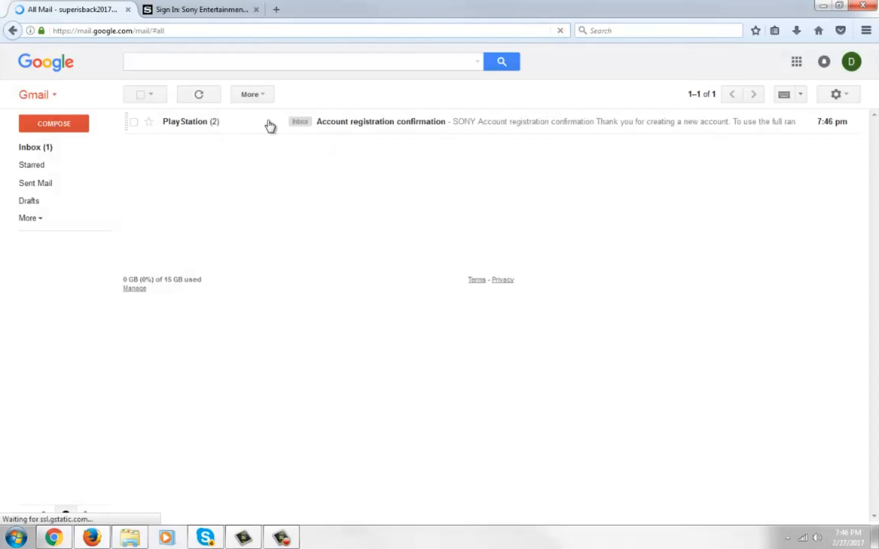
pyautogui.click(380, 122)
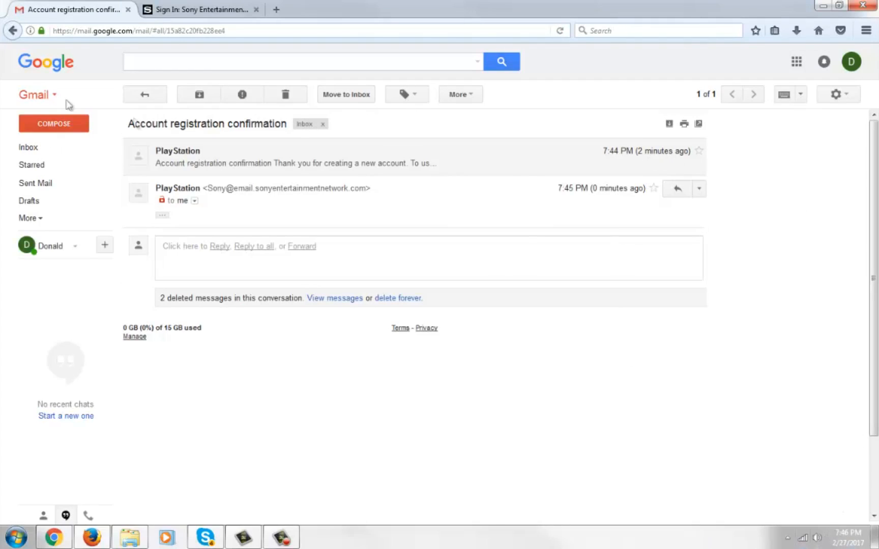
pyautogui.moveTo(380, 202)
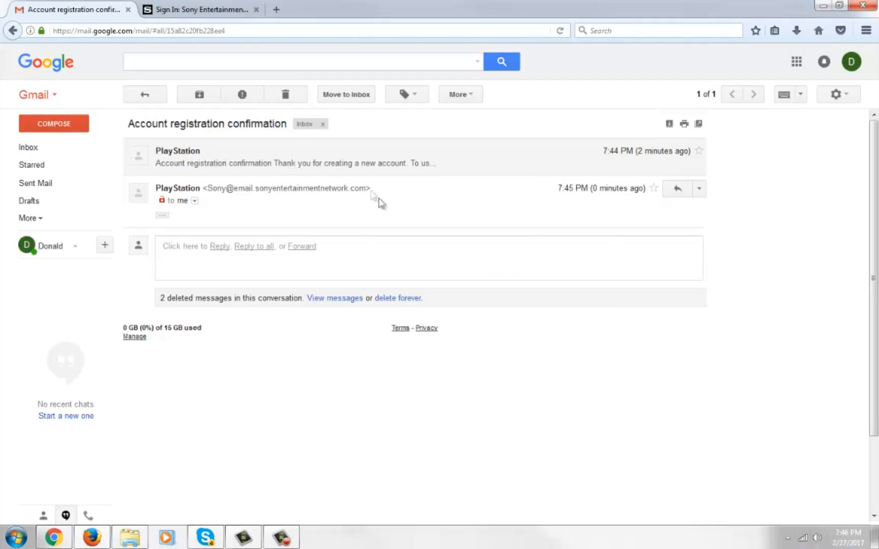
pyautogui.moveTo(31, 147)
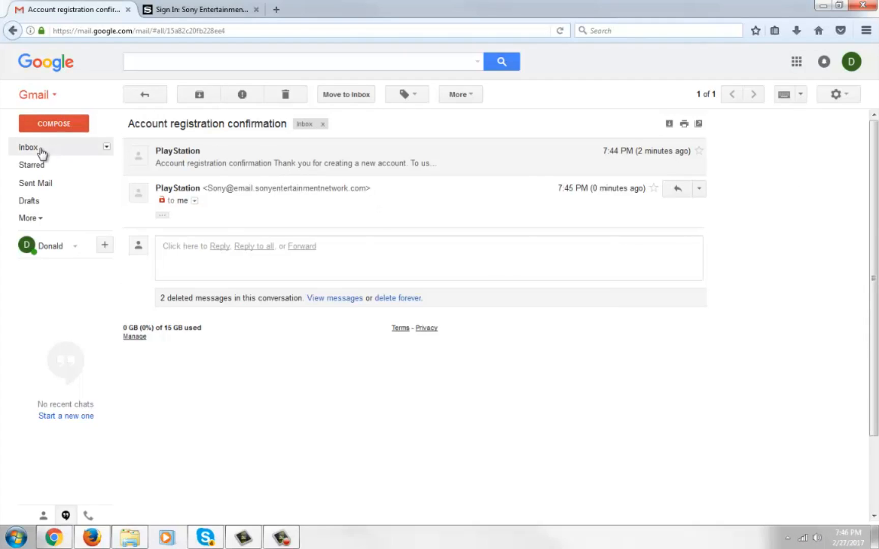
# Step: Expand the newest message in the confirmation thread so its verification link shows
pyautogui.click(28, 146)
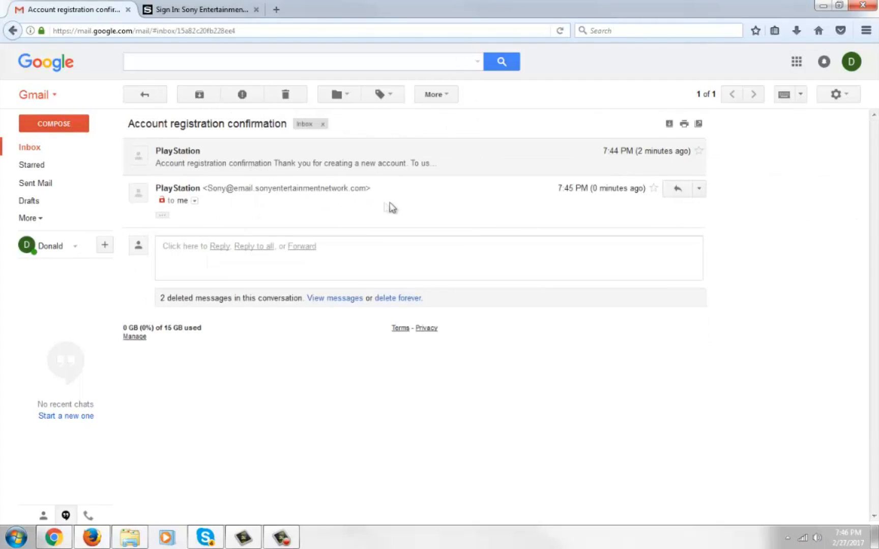
pyautogui.doubleClick(180, 188)
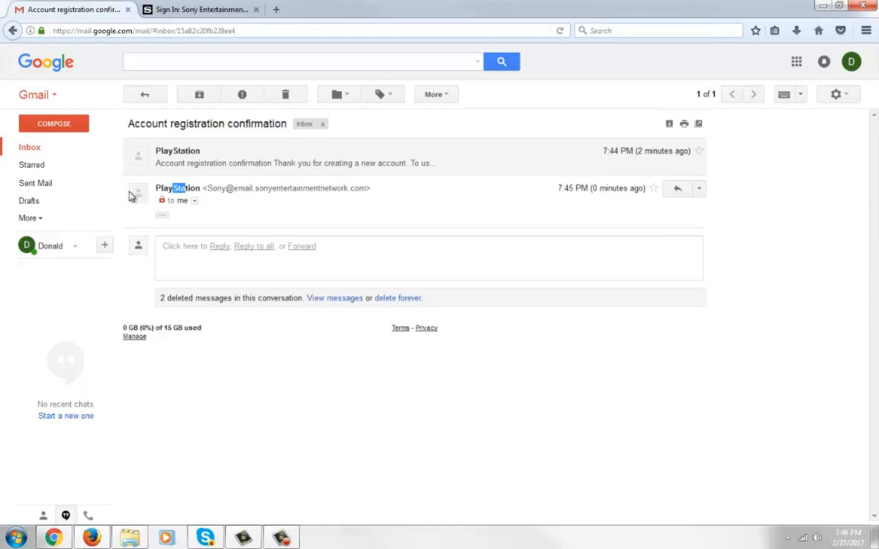
pyautogui.moveTo(274, 187)
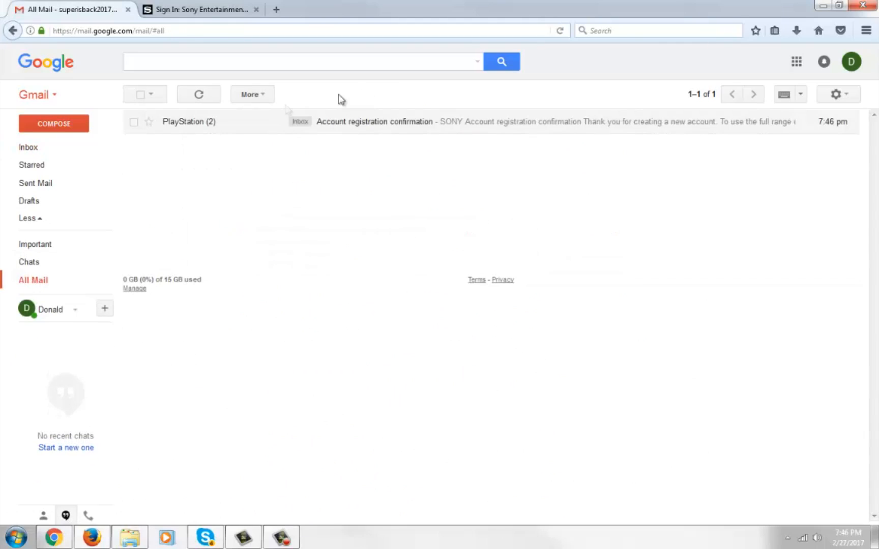
pyautogui.click(374, 122)
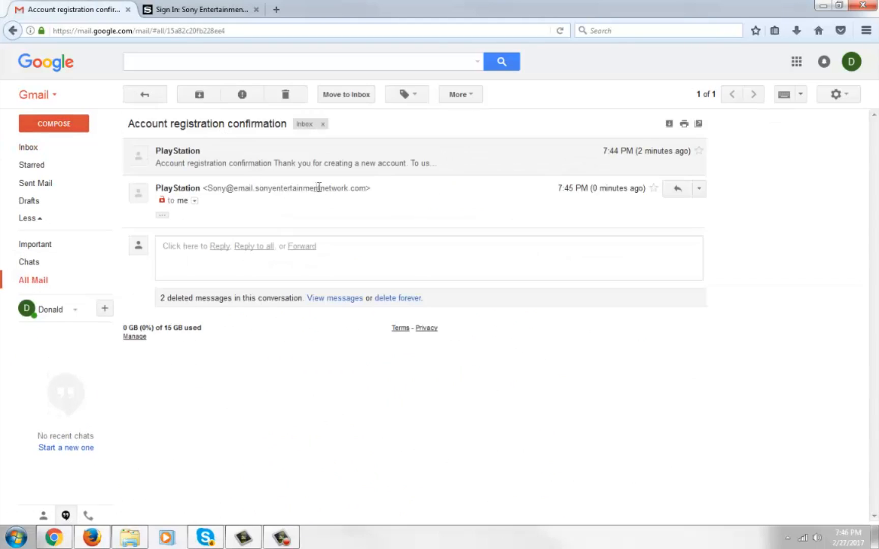
pyautogui.moveTo(137, 189)
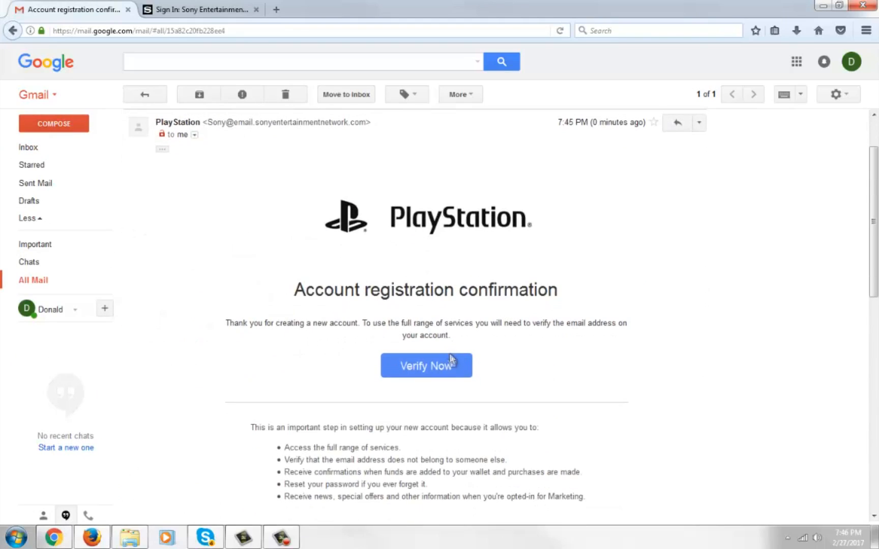
# Step: Follow Verify Now for the +4 account, then Sign In and Continue past the verified-email page
pyautogui.click(426, 365)
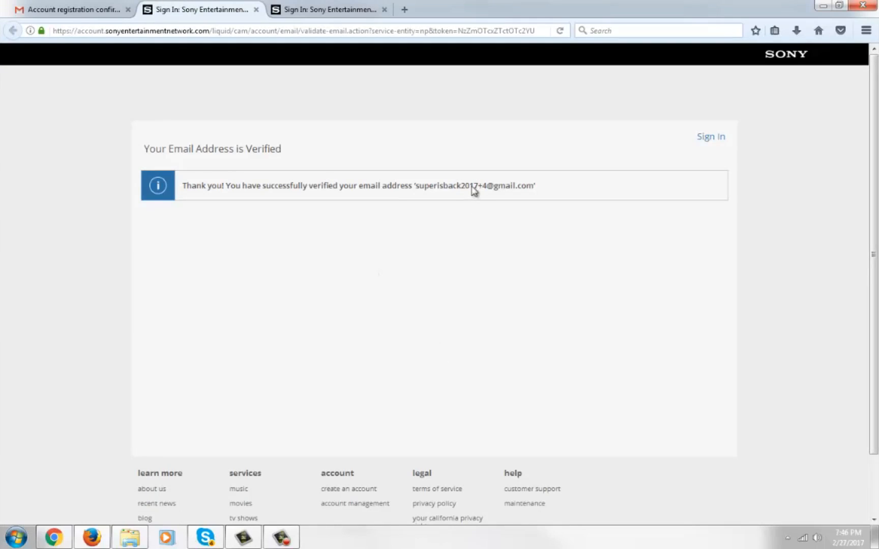
pyautogui.moveTo(722, 144)
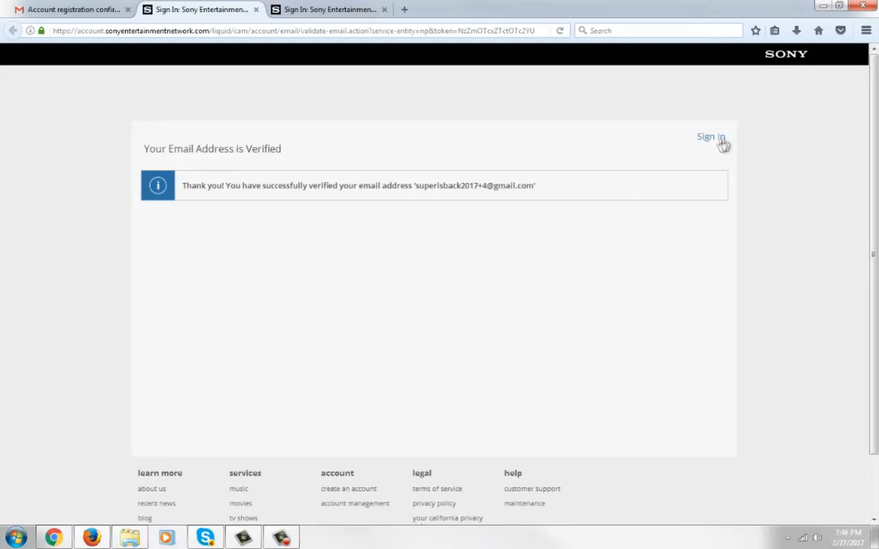
pyautogui.click(711, 136)
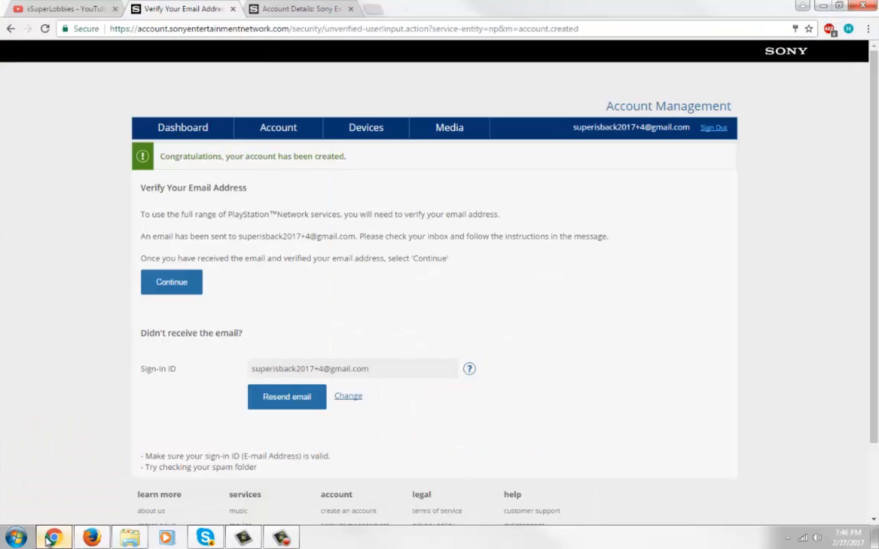
pyautogui.moveTo(172, 282)
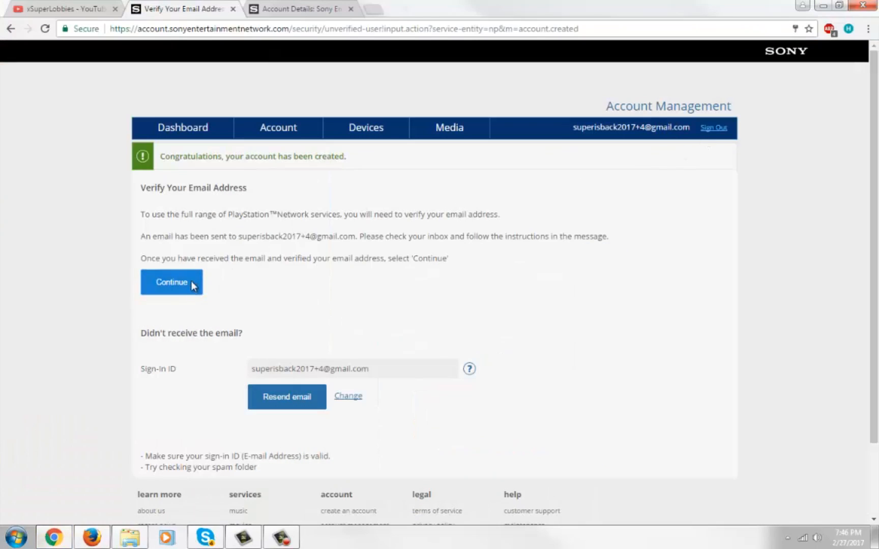
pyautogui.click(171, 282)
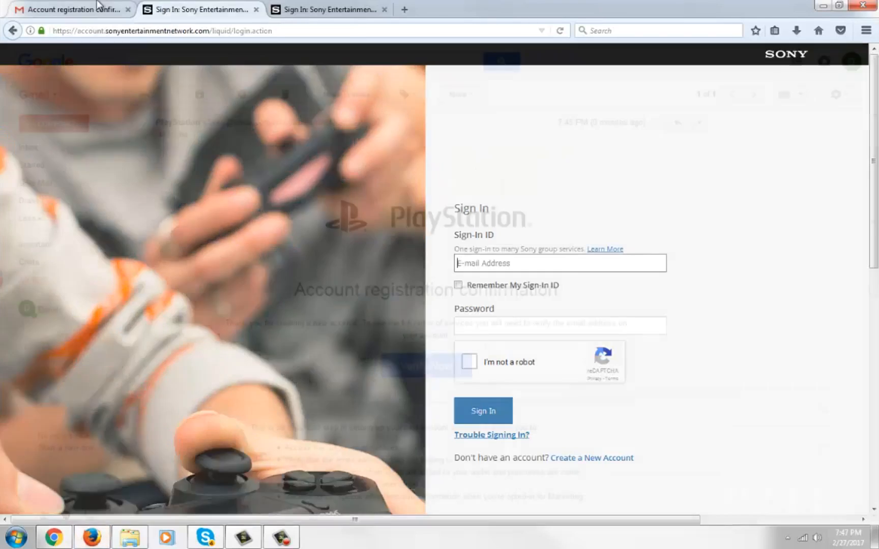
# Step: Show the +4 account's Account Management Dashboard in Chrome, then return to the Firefox sign-in page
pyautogui.click(482, 410)
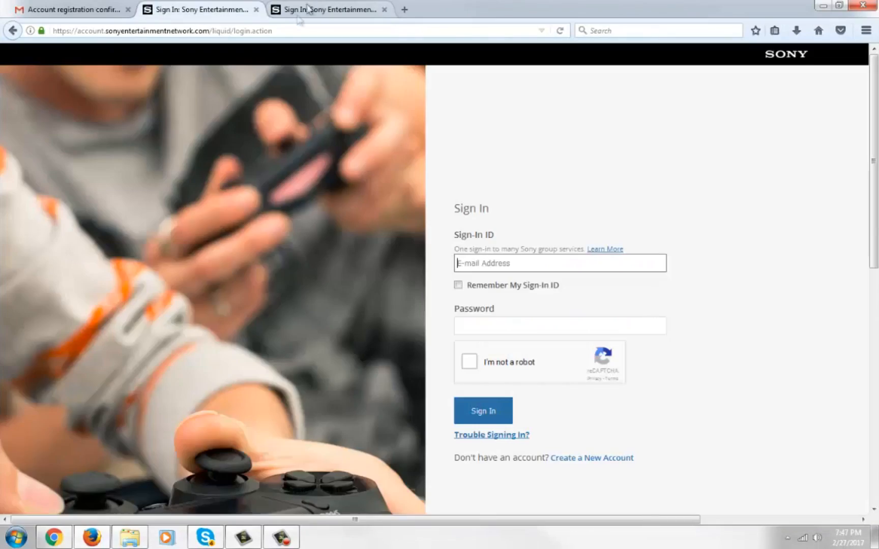
pyautogui.click(481, 410)
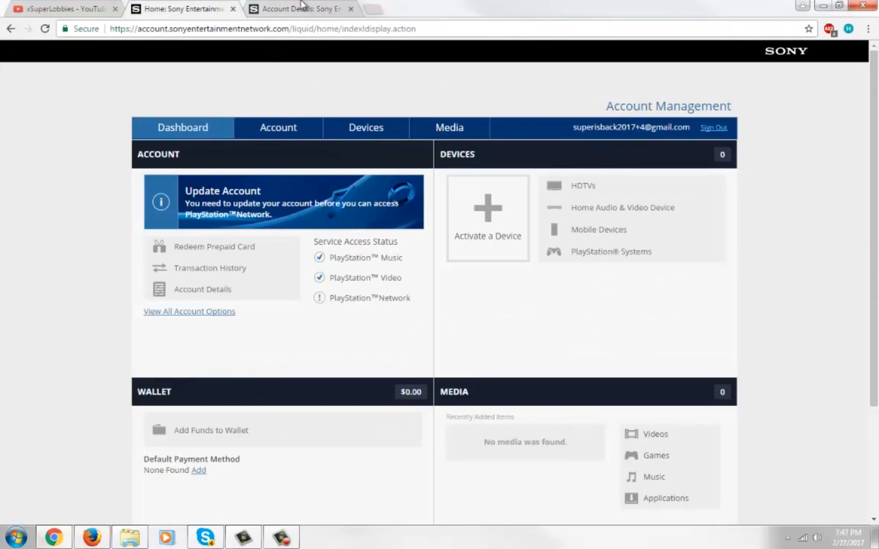
pyautogui.click(278, 127)
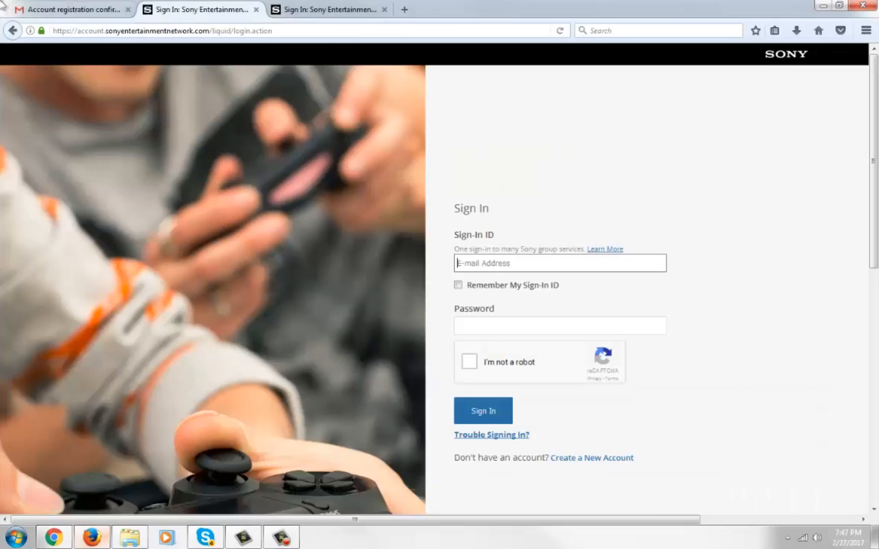
# Step: Back in Gmail, expand More in the sidebar and show the Trash folder with the older PlayStation messages
pyautogui.click(67, 9)
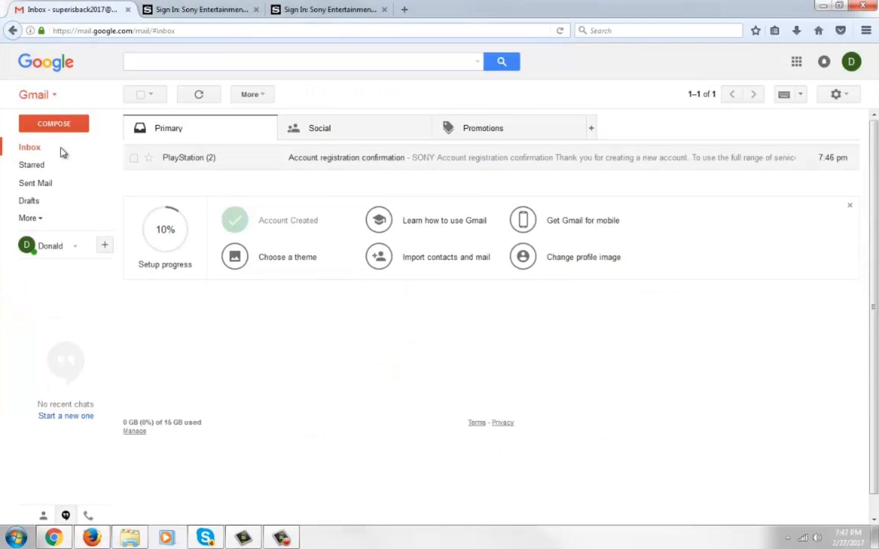
pyautogui.click(27, 218)
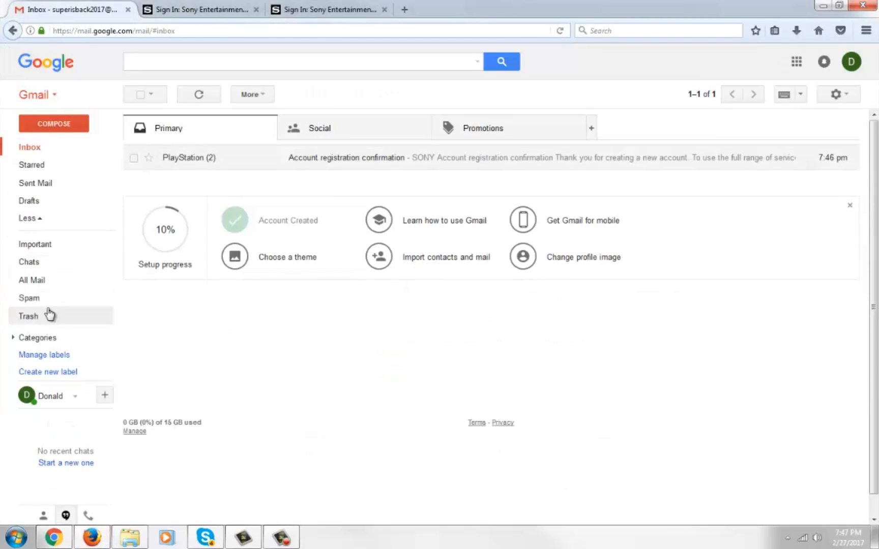
pyautogui.click(28, 315)
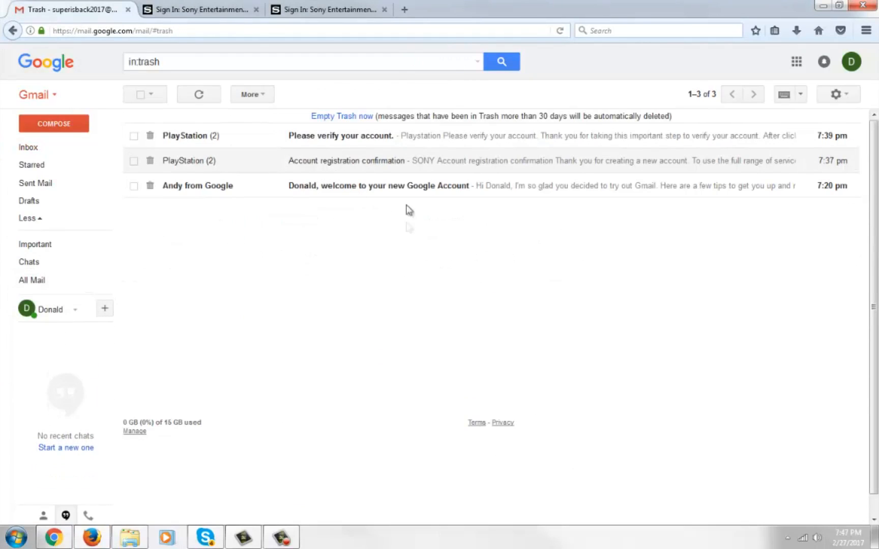
pyautogui.moveTo(223, 208)
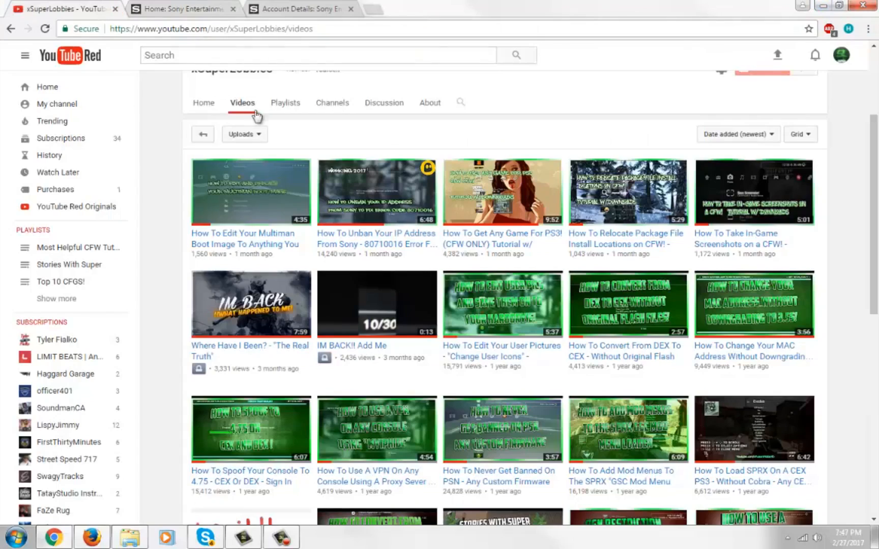
# Step: Scroll the xSuperLobbies channel's Videos page back to the top
pyautogui.scroll(3)
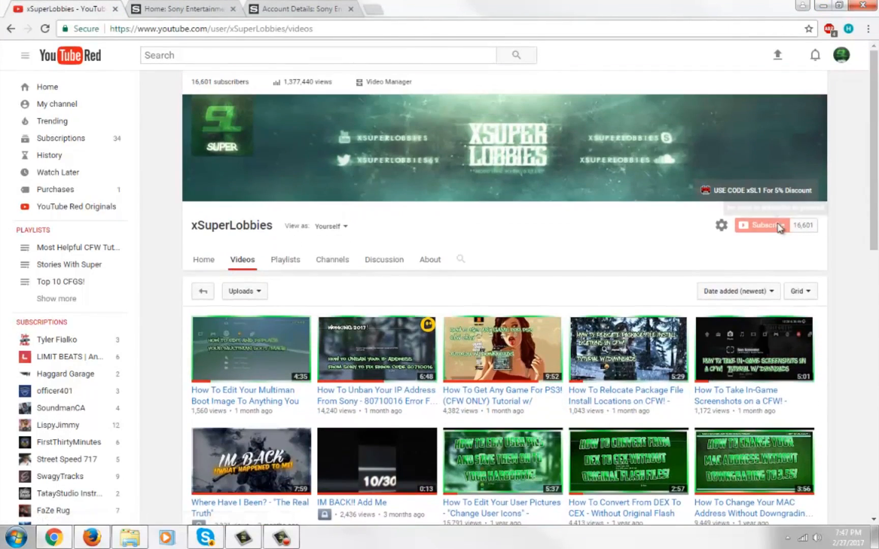
pyautogui.moveTo(804, 235)
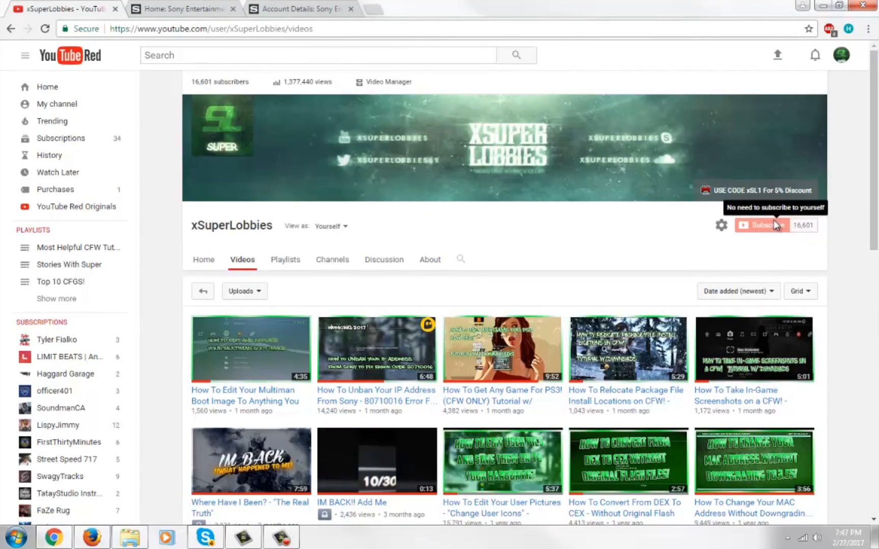
pyautogui.moveTo(235, 512)
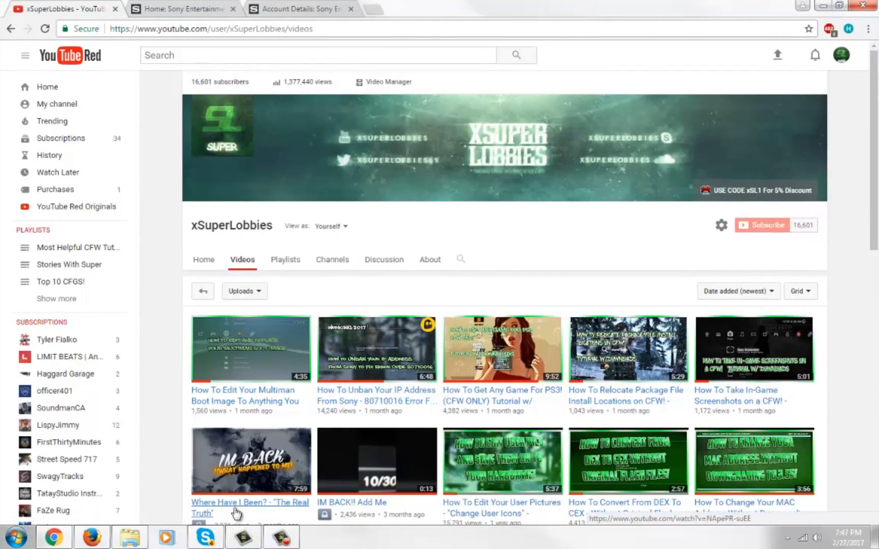